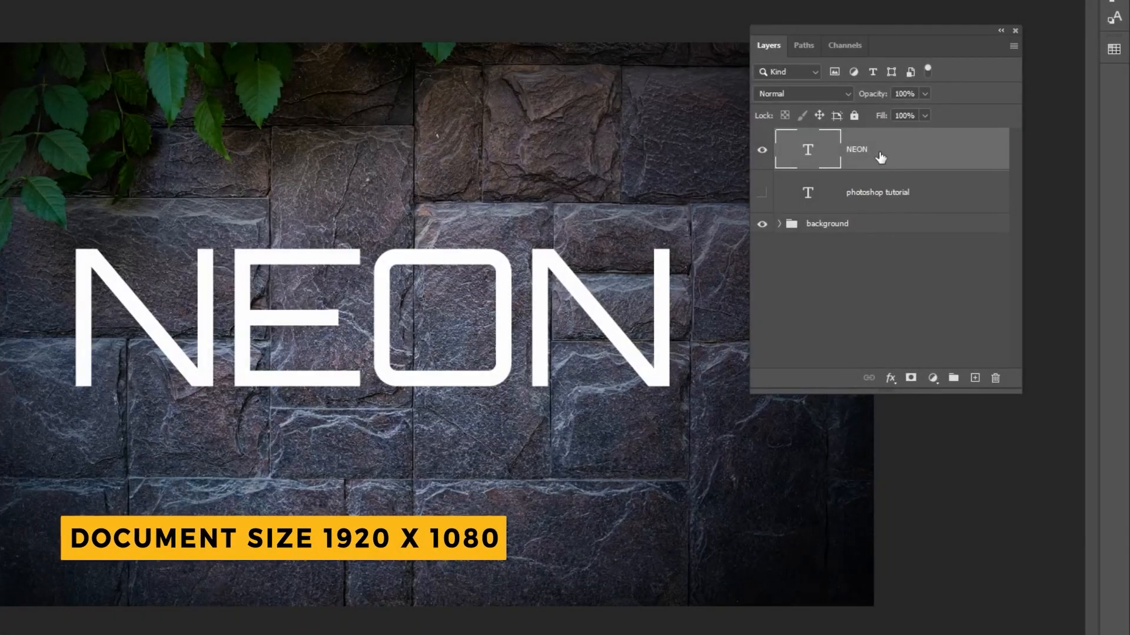
# Convert the NEON text layer to a smart object and add an Inner Glow at 35% opacity.
pyautogui.rightClick(879, 153)
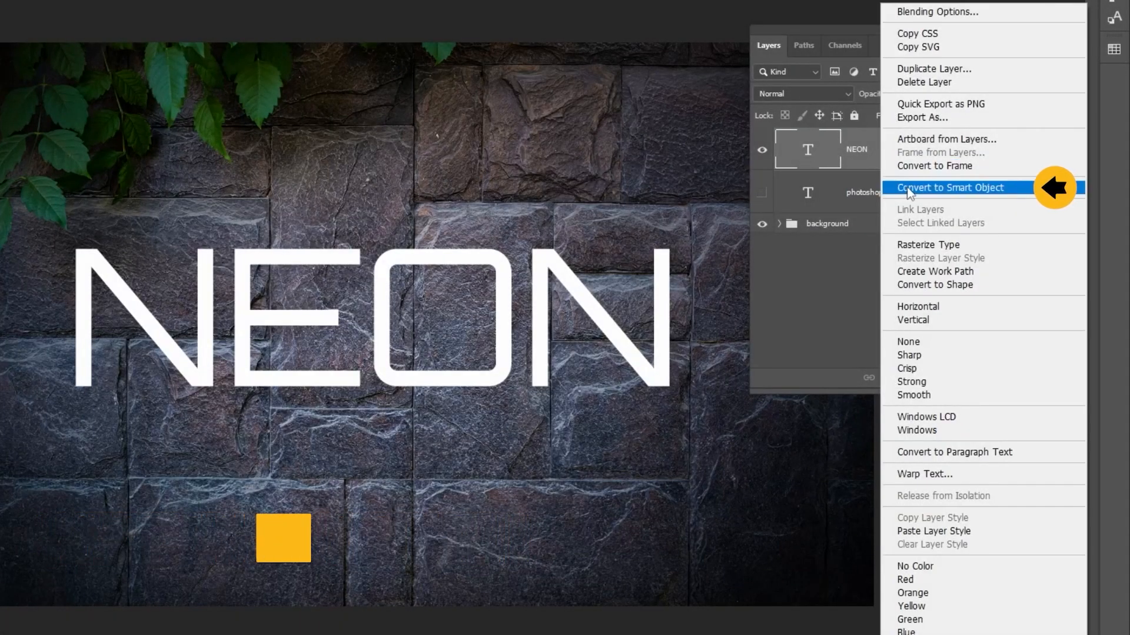
pyautogui.click(941, 187)
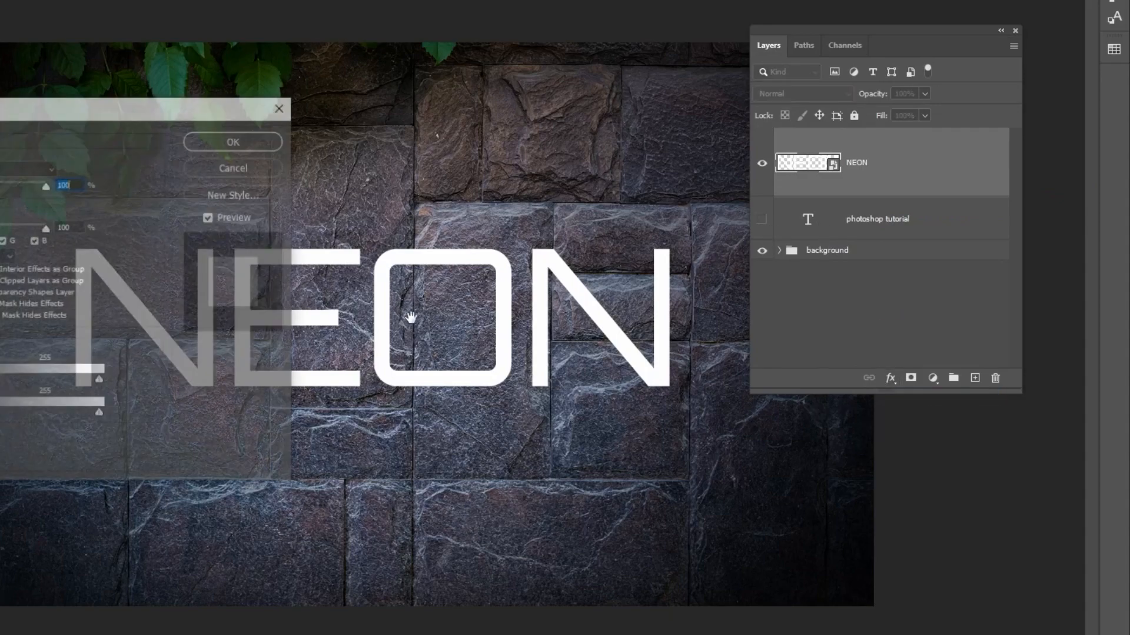
pyautogui.click(108, 281)
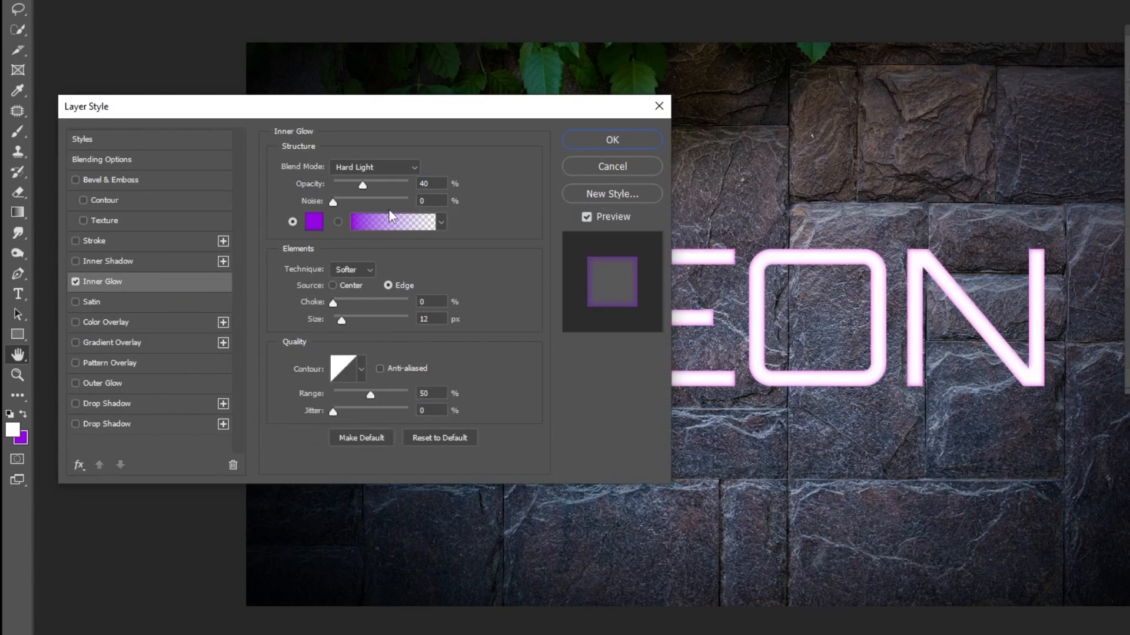
pyautogui.click(374, 167)
pyautogui.write('7')
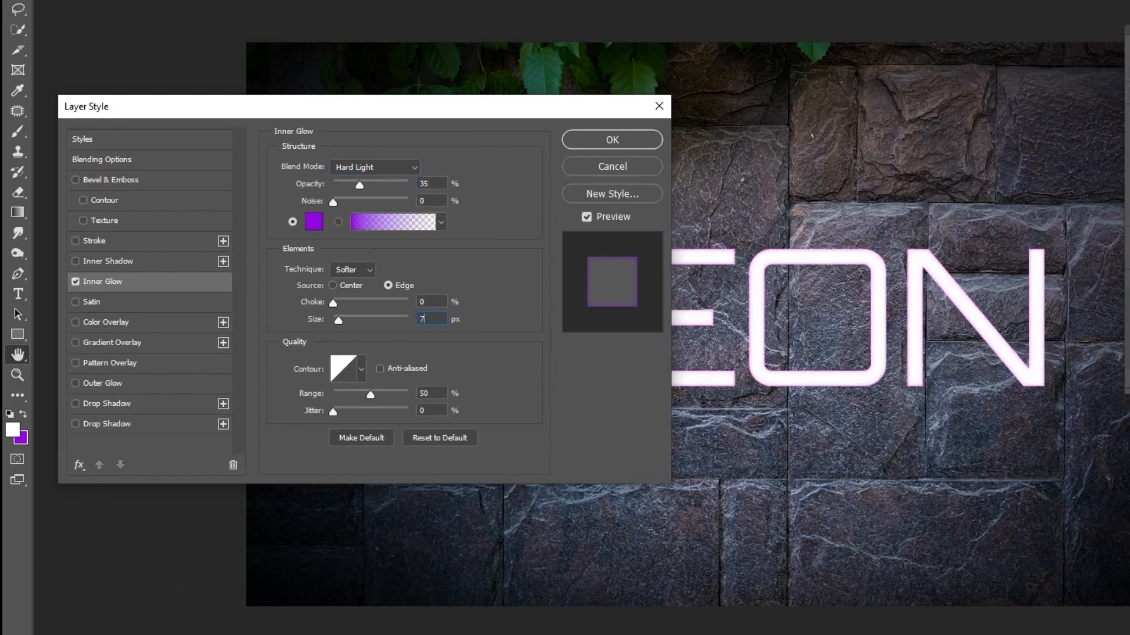
# Set the inner glow colour to purple 7200ff and check its contour curve.
pyautogui.click(313, 221)
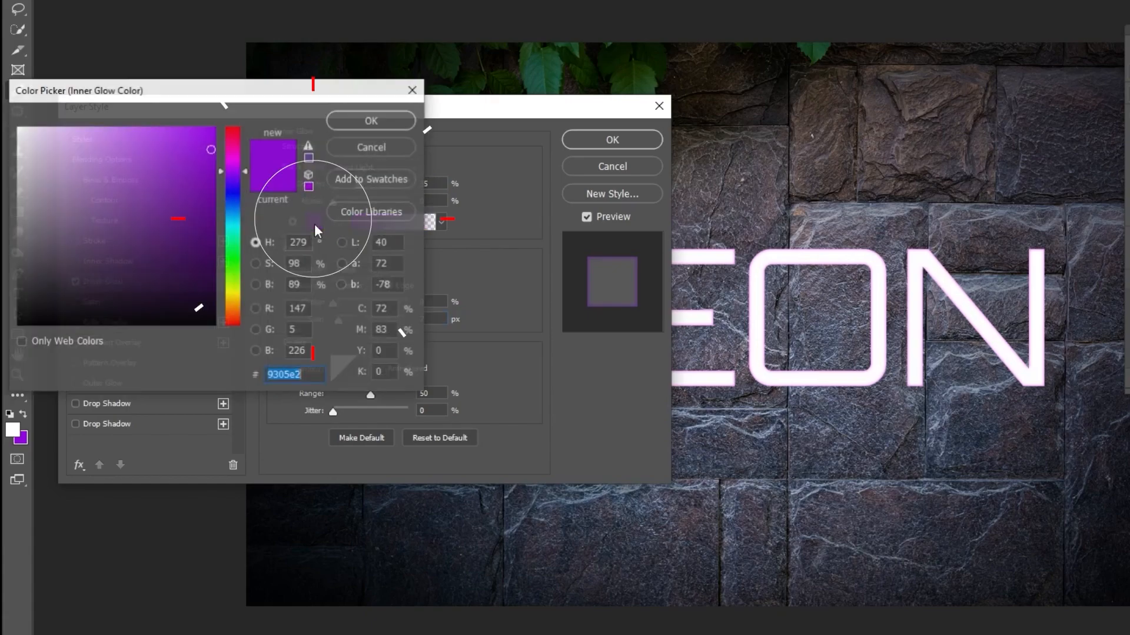
pyautogui.write('7200ff')
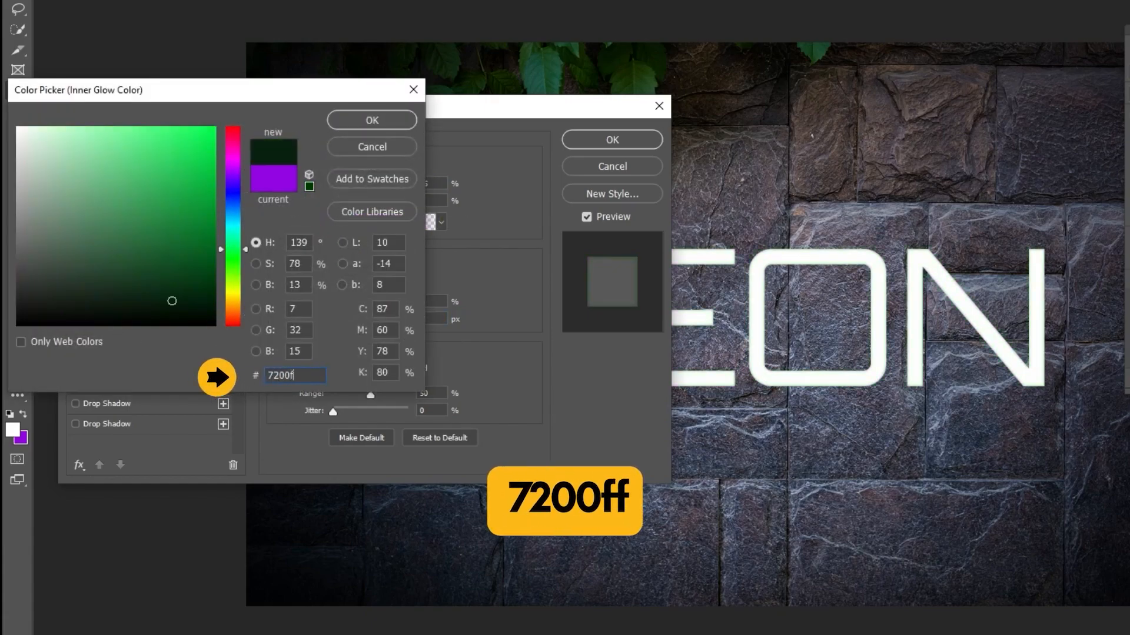
pyautogui.click(371, 120)
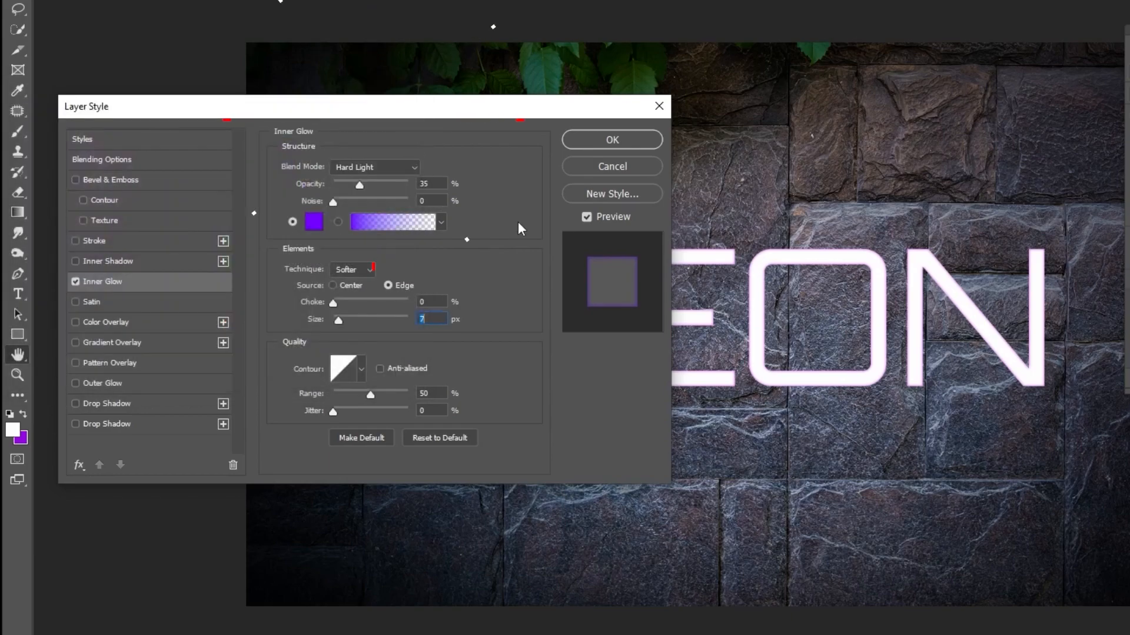
pyautogui.click(342, 368)
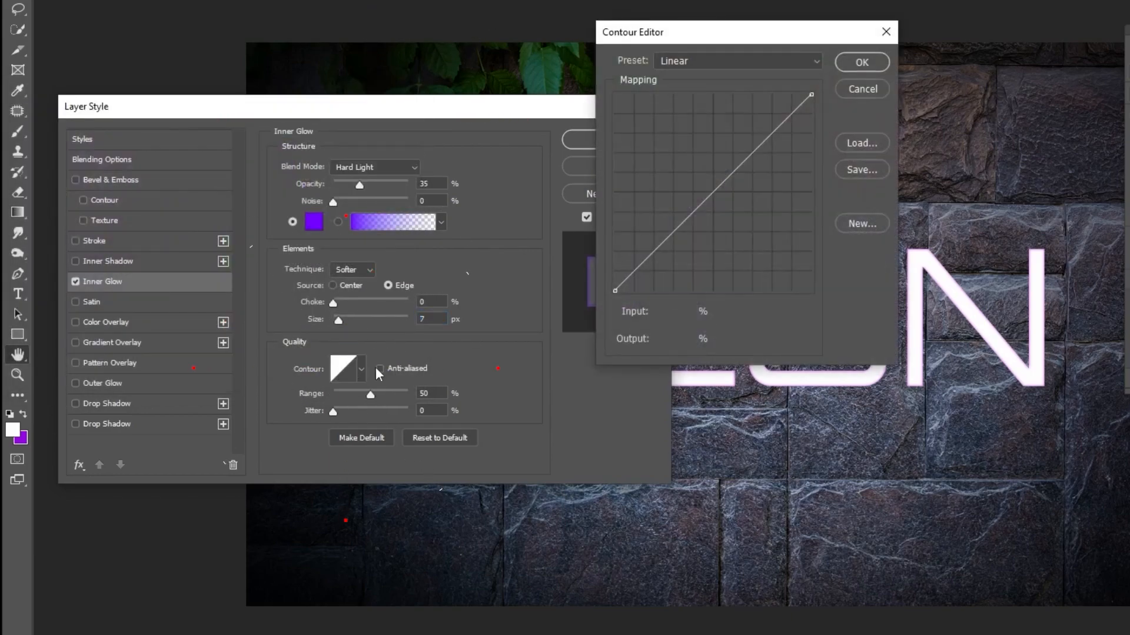
pyautogui.click(713, 193)
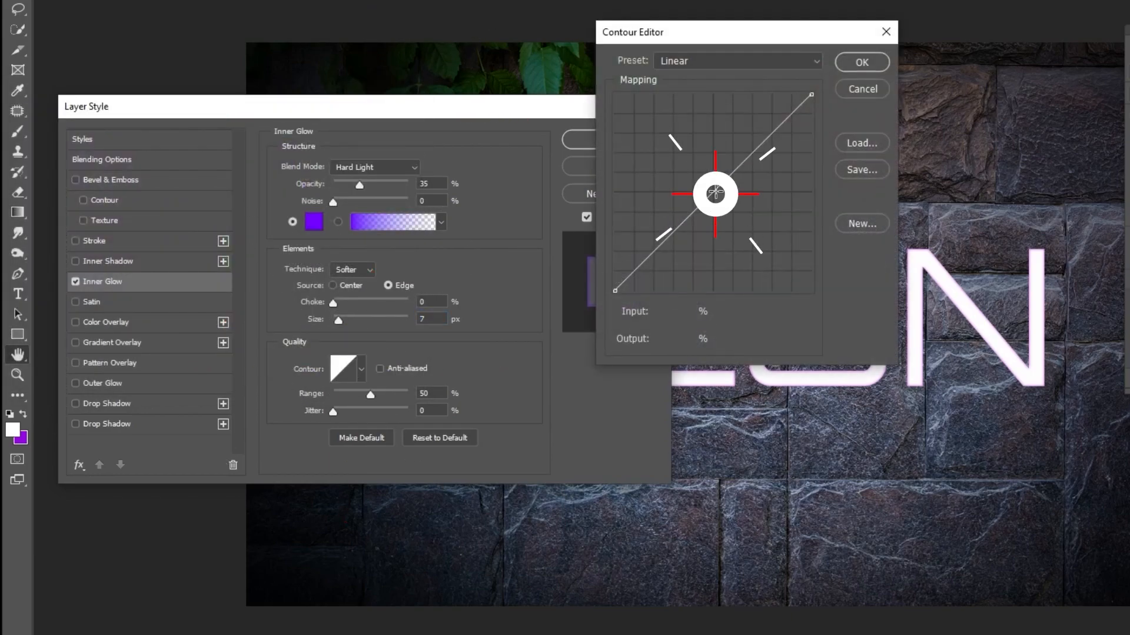
pyautogui.click(714, 193)
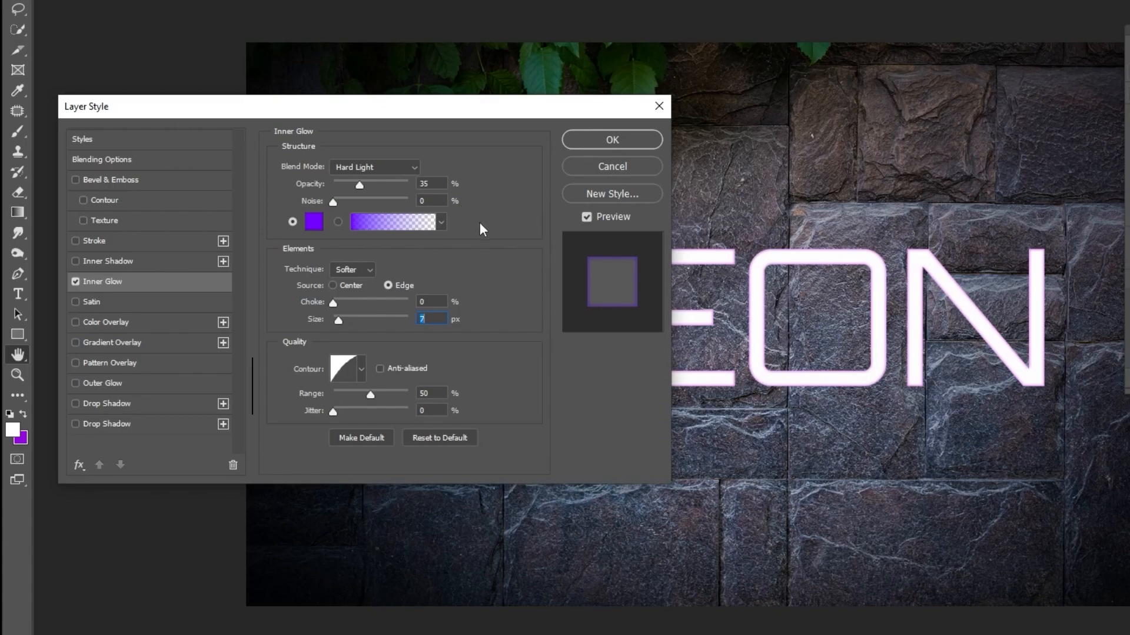
# Add an Outer Glow in Linear Dodge (Add) at 80% opacity with violet colour 9600ff.
pyautogui.click(80, 387)
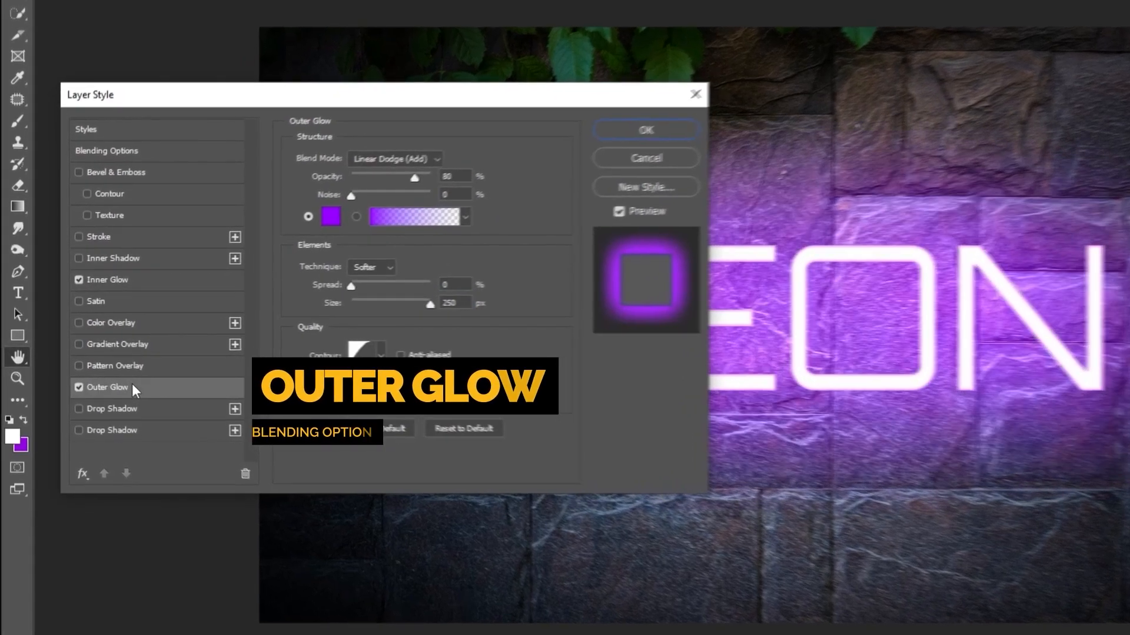
pyautogui.click(396, 160)
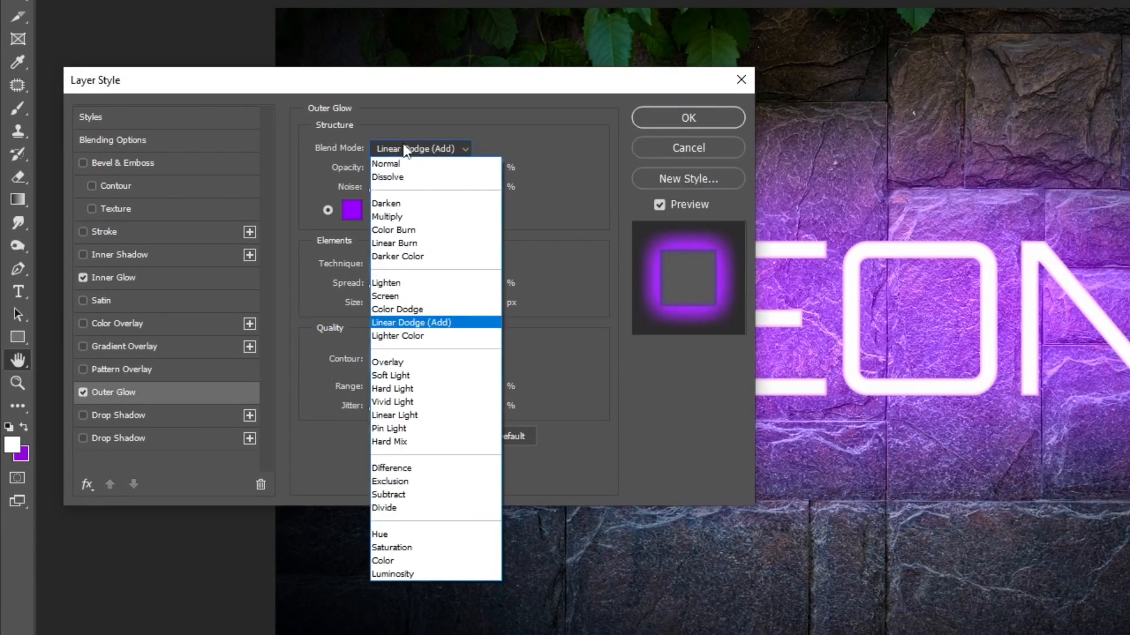
pyautogui.click(410, 322)
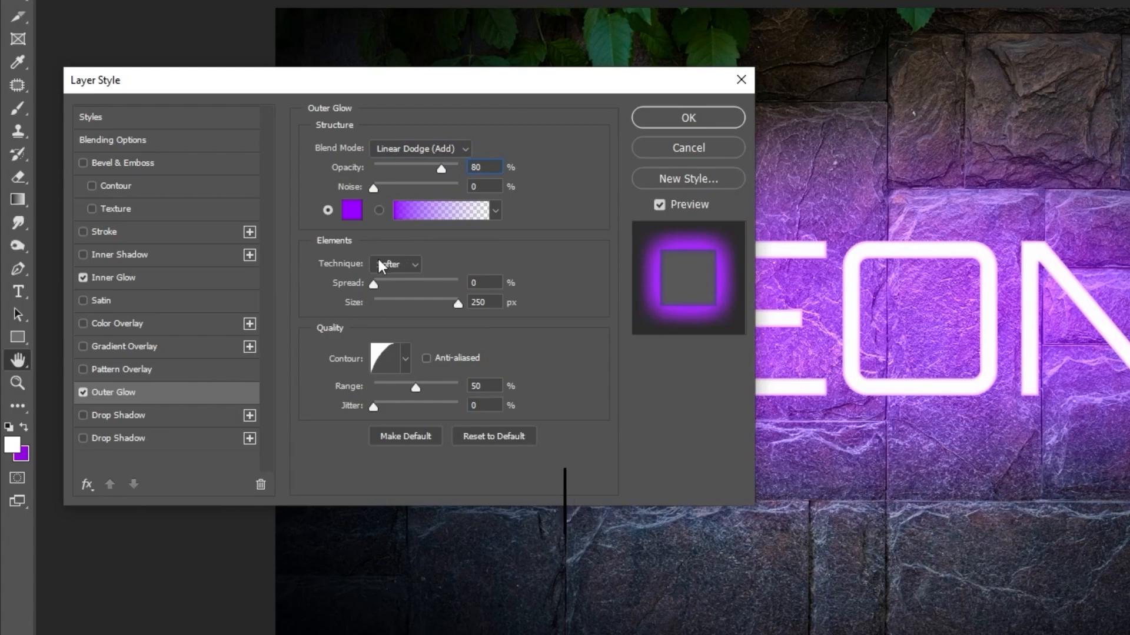
pyautogui.click(353, 211)
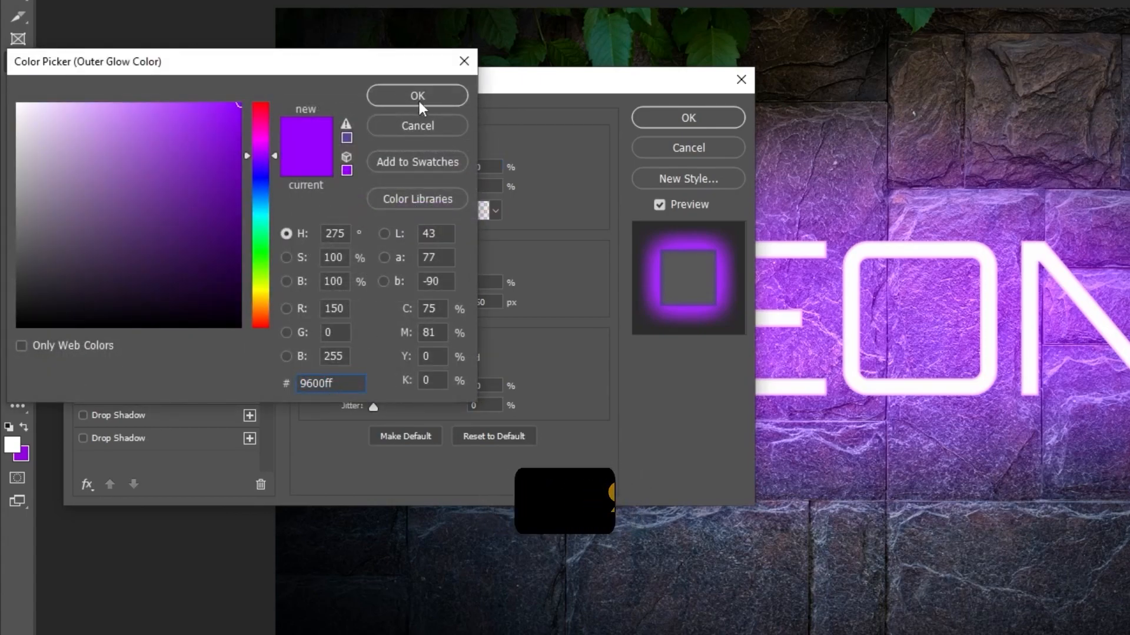
pyautogui.click(416, 96)
pyautogui.write('35')
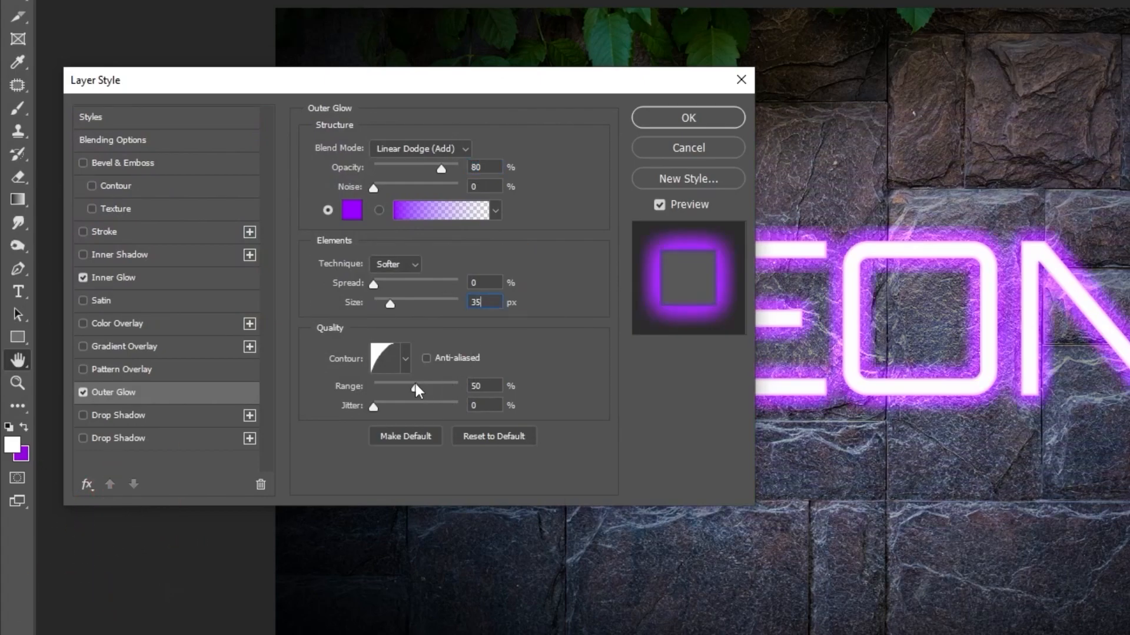
# Bend the outer glow contour curve upward for a softer 35 px falloff and apply the styles.
pyautogui.click(383, 358)
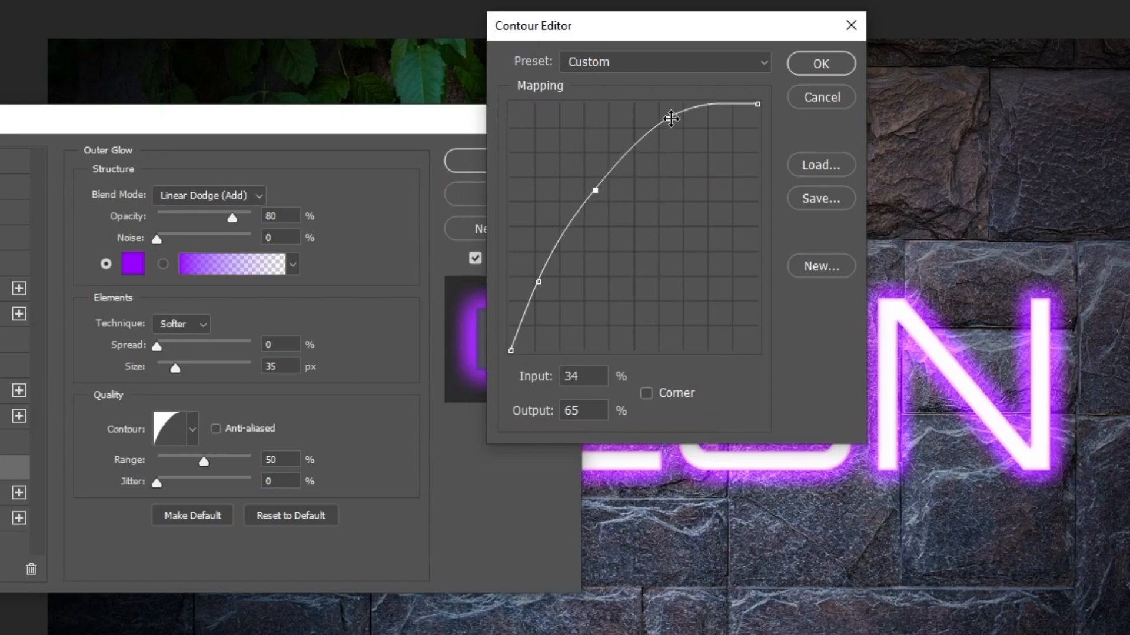
pyautogui.moveTo(666, 117); pyautogui.dragTo(648, 98)
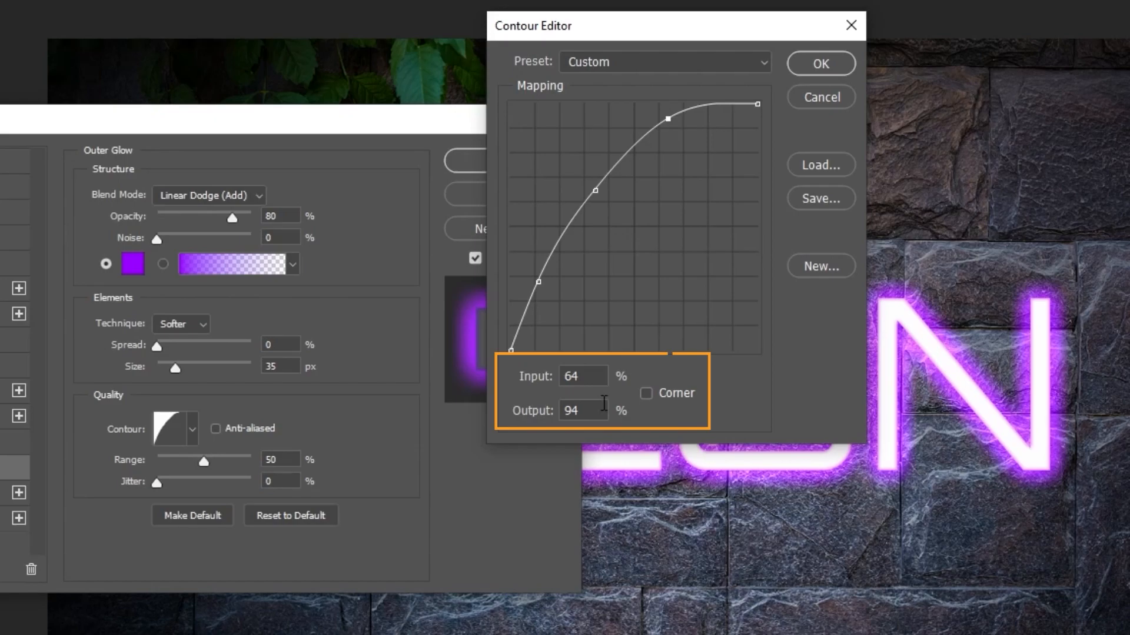
pyautogui.click(821, 63)
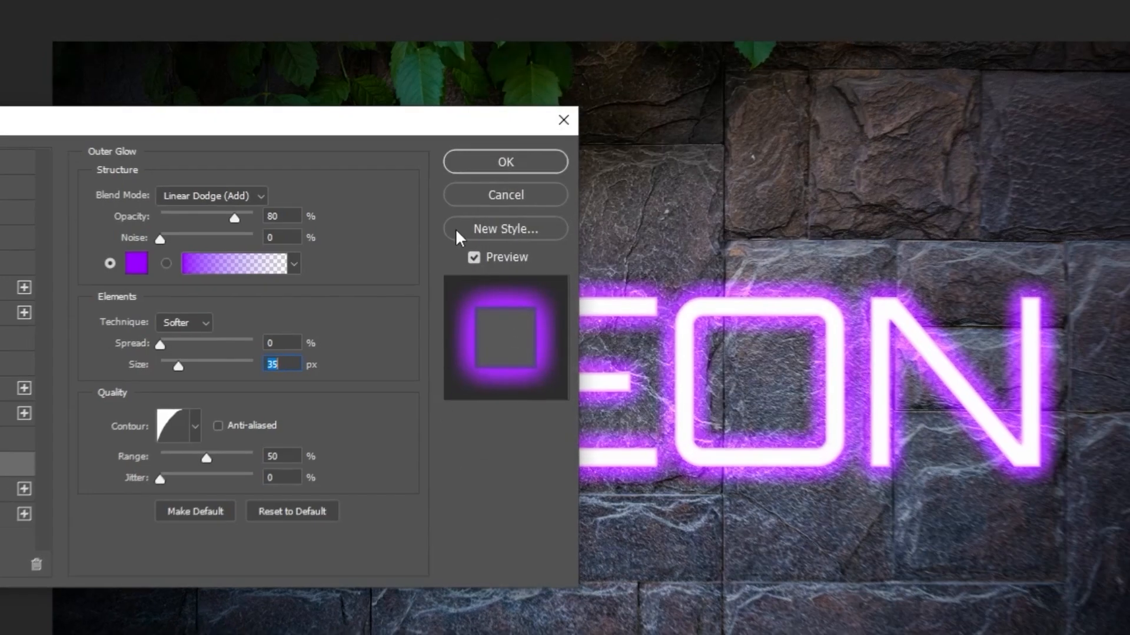
pyautogui.click(505, 161)
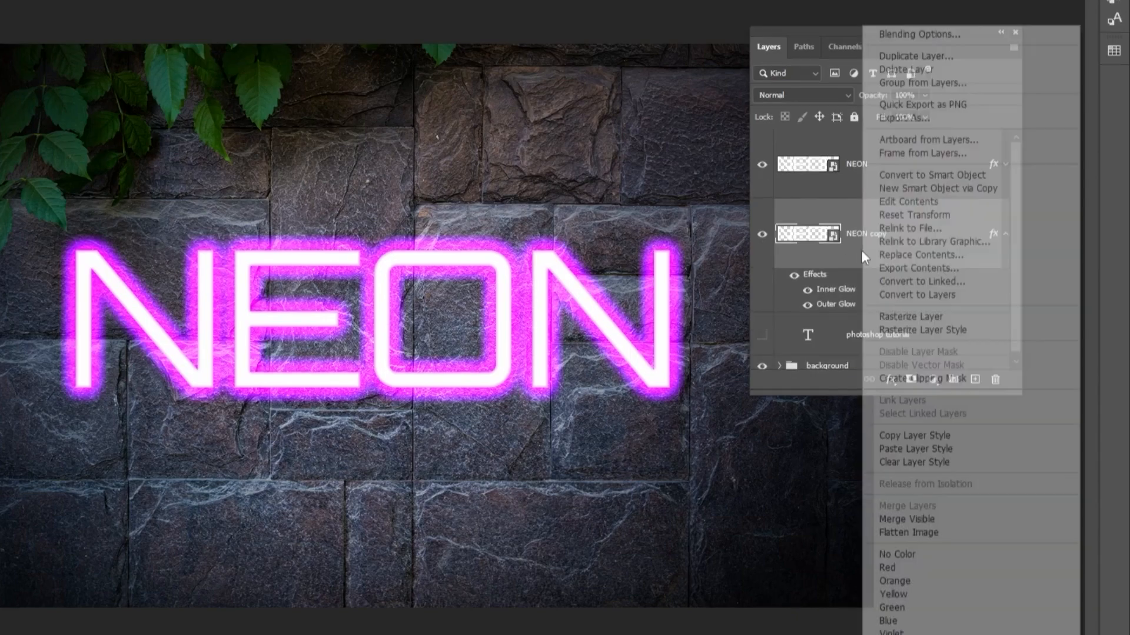
# Give the NEON copy a 1 px inside Stroke and widen its Outer Glow to 250 px.
pyautogui.click(915, 33)
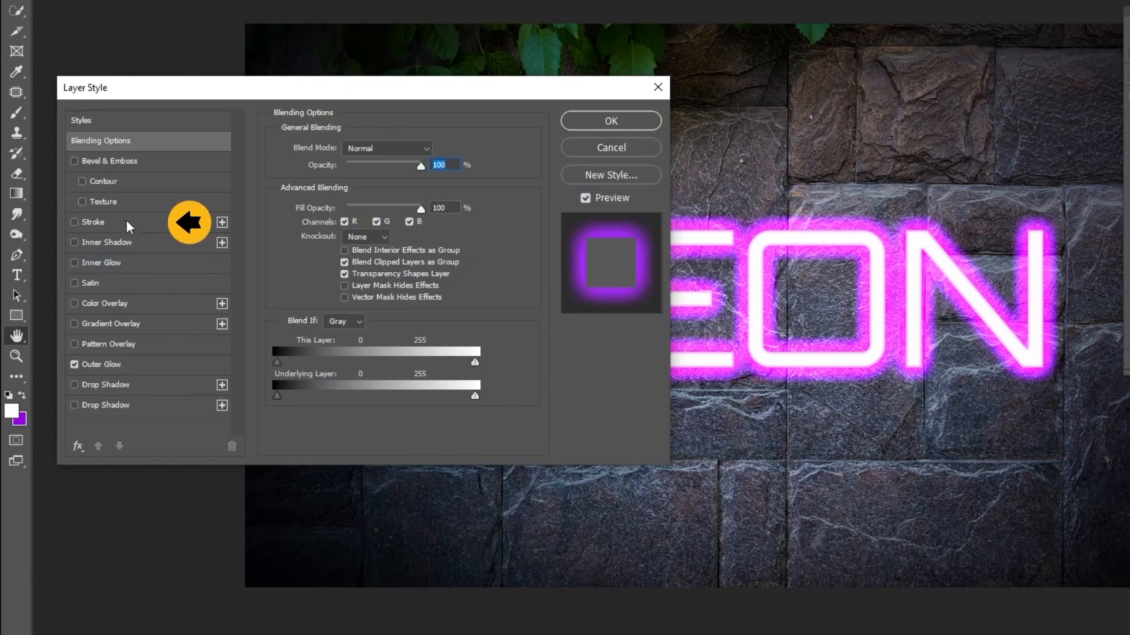
pyautogui.click(91, 221)
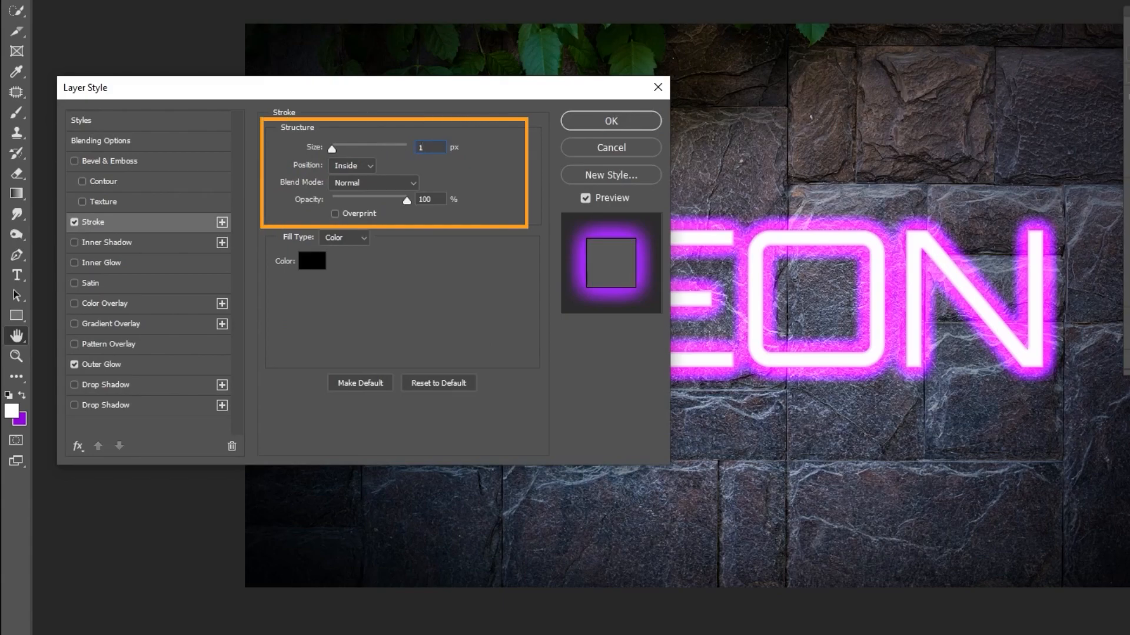
pyautogui.click(351, 165)
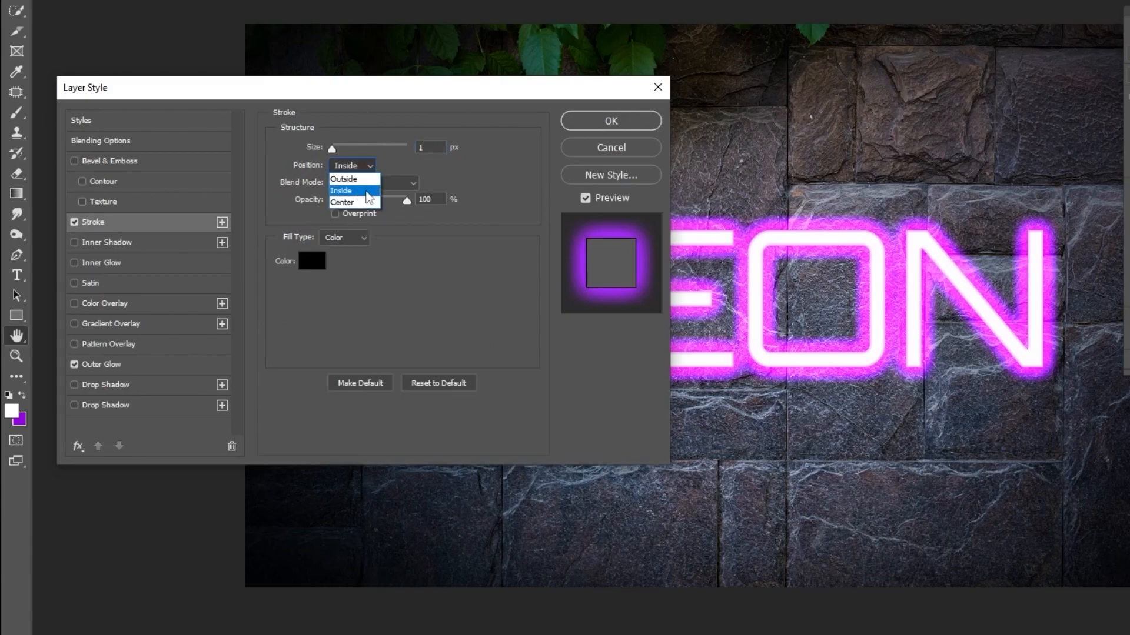
pyautogui.click(349, 190)
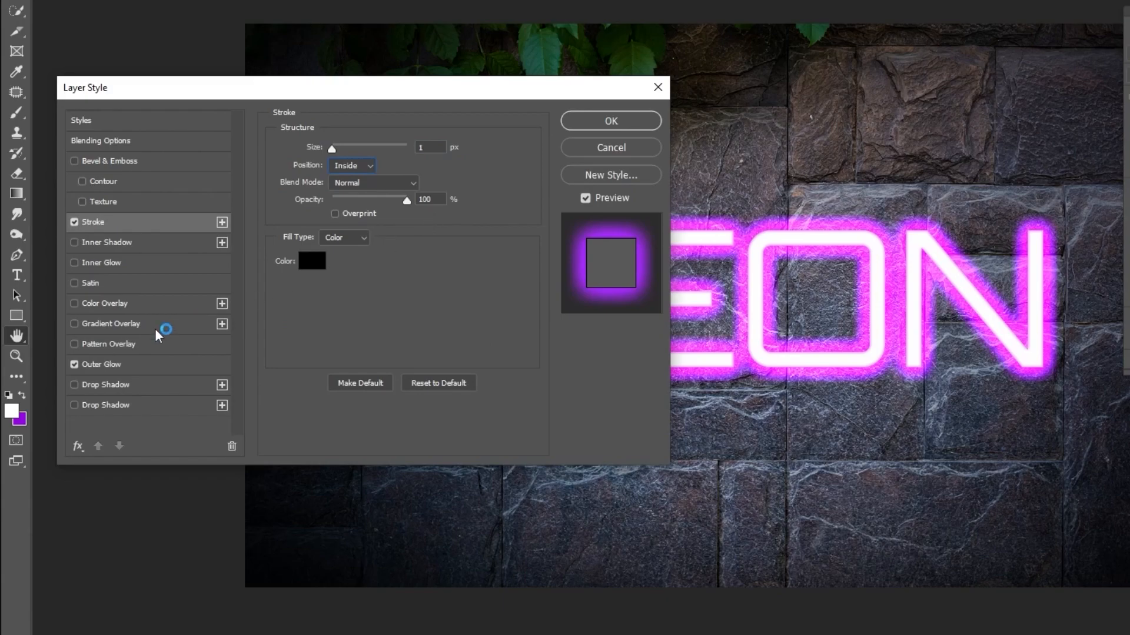
pyautogui.click(101, 365)
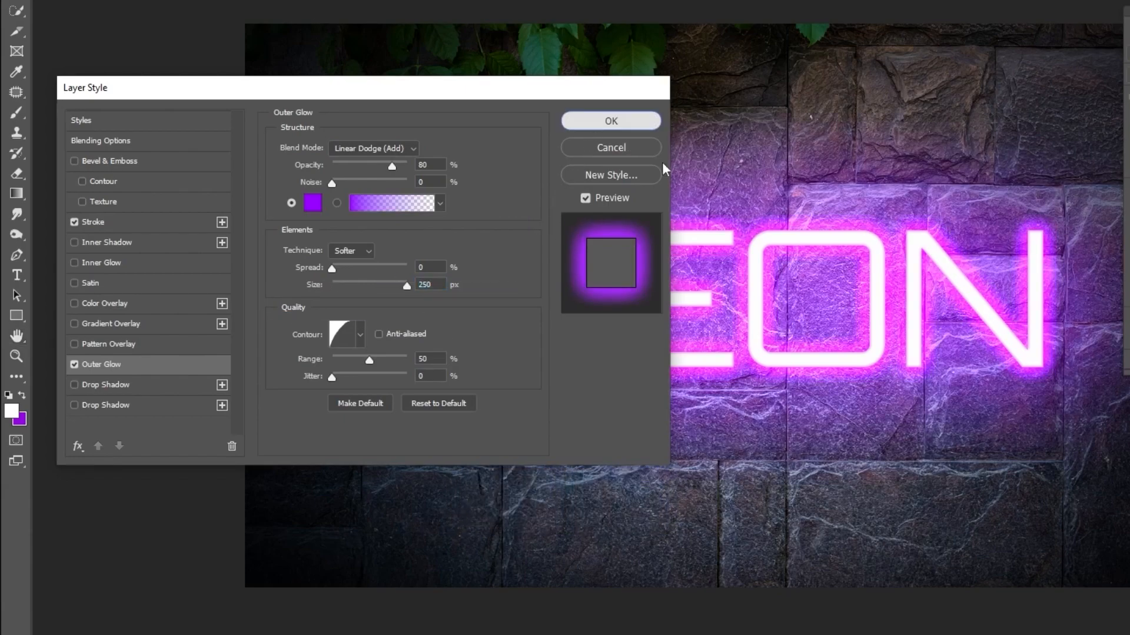
pyautogui.click(609, 120)
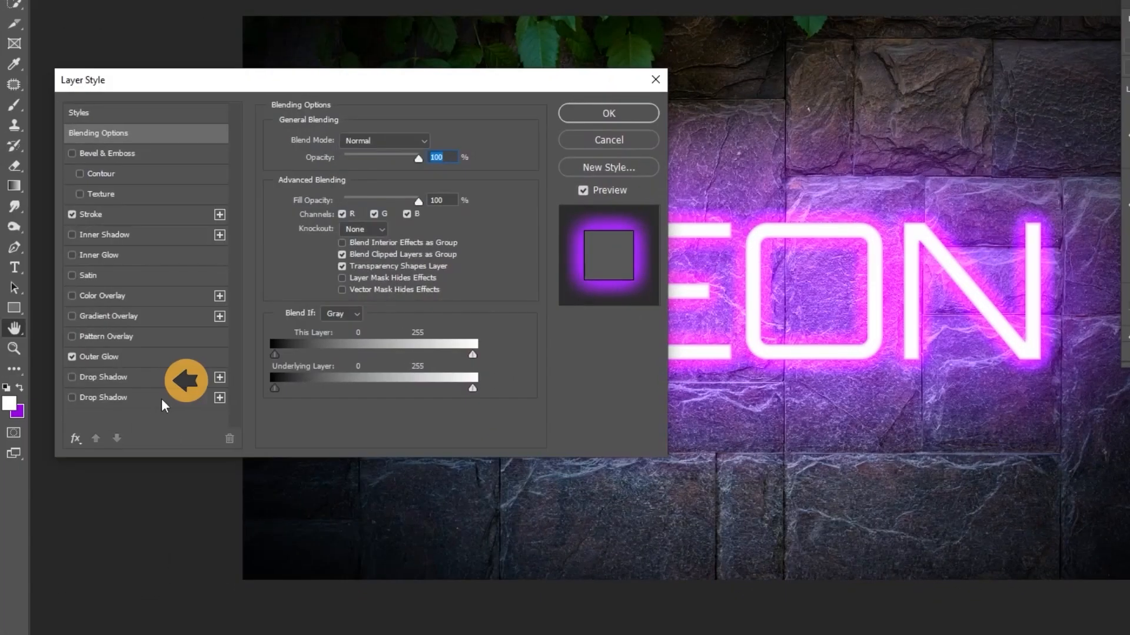
# Add a Linear Light drop shadow at 21% opacity, 47 px distance, 43 px size.
pyautogui.click(102, 376)
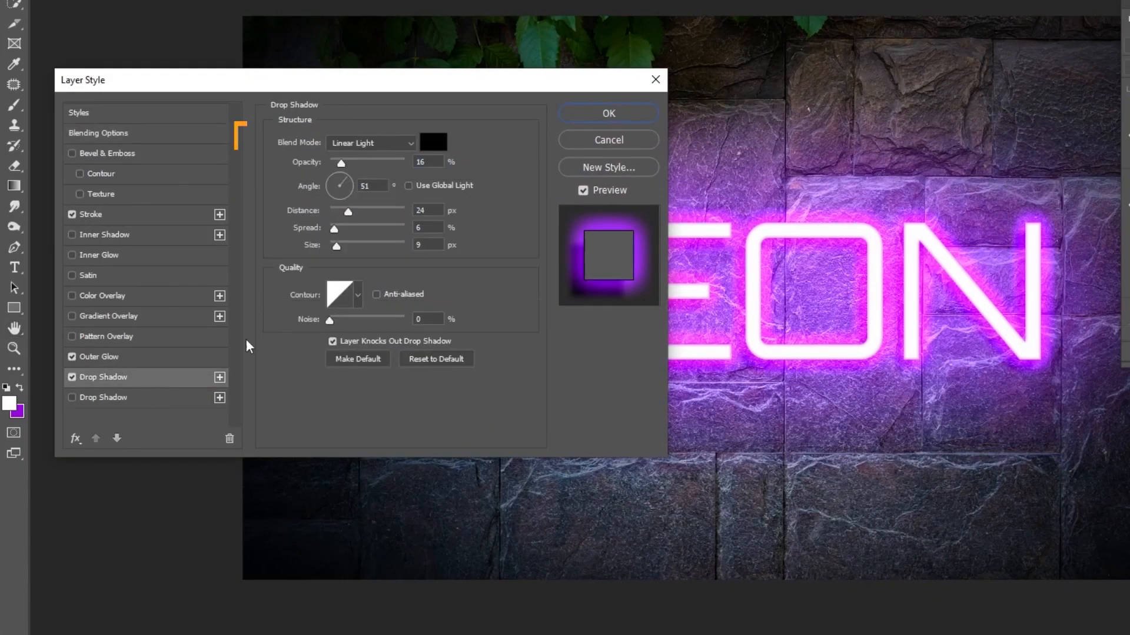
pyautogui.click(372, 143)
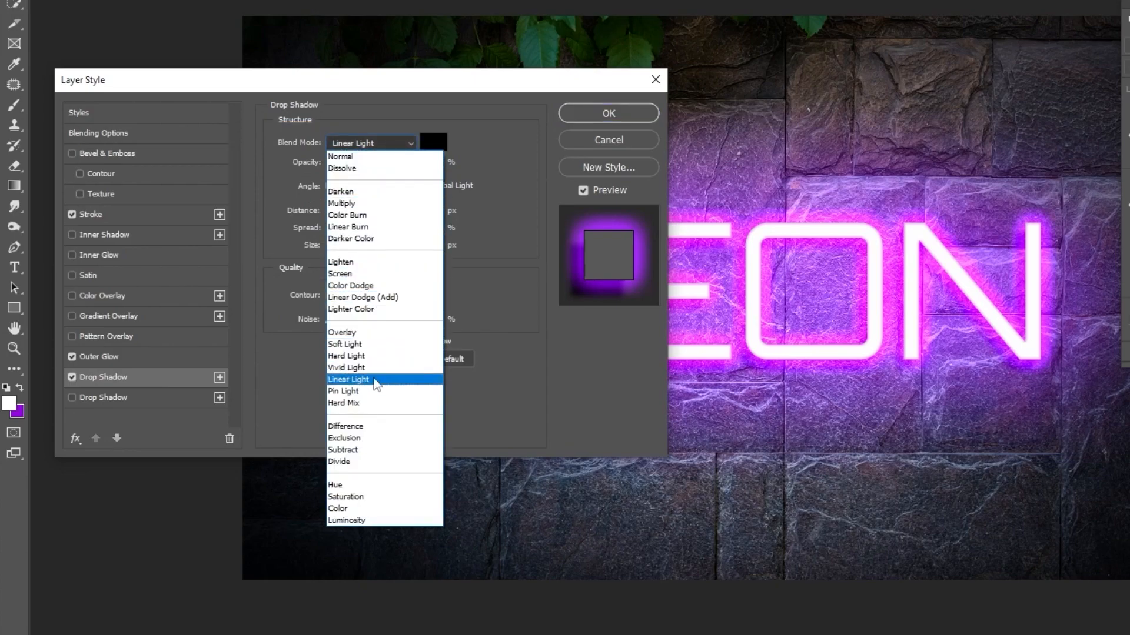
pyautogui.click(349, 379)
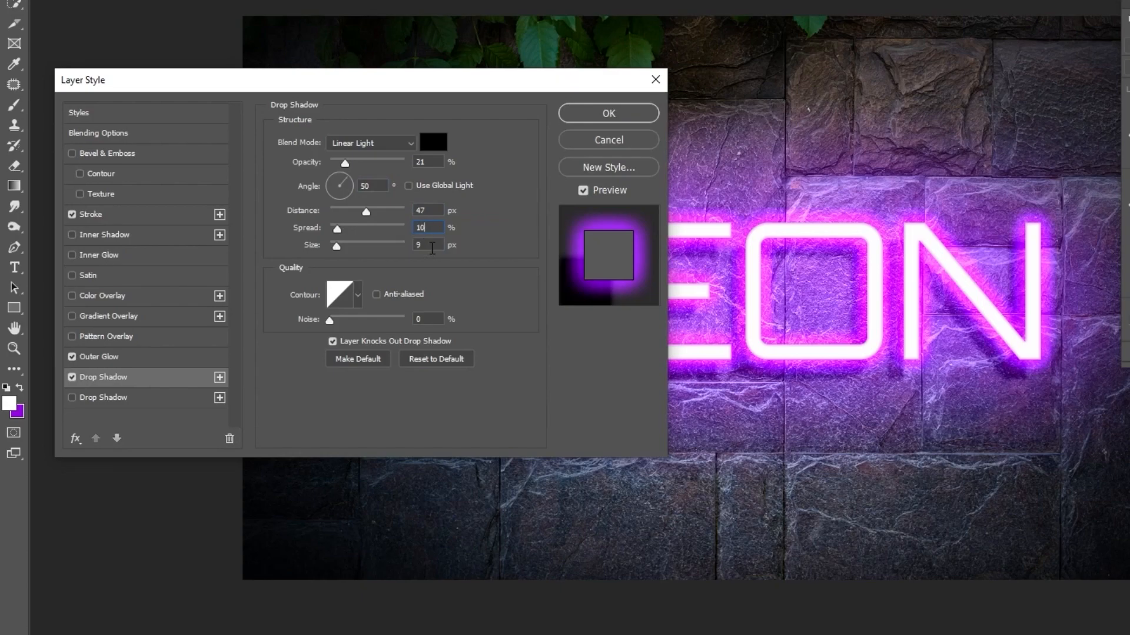
pyautogui.write('43')
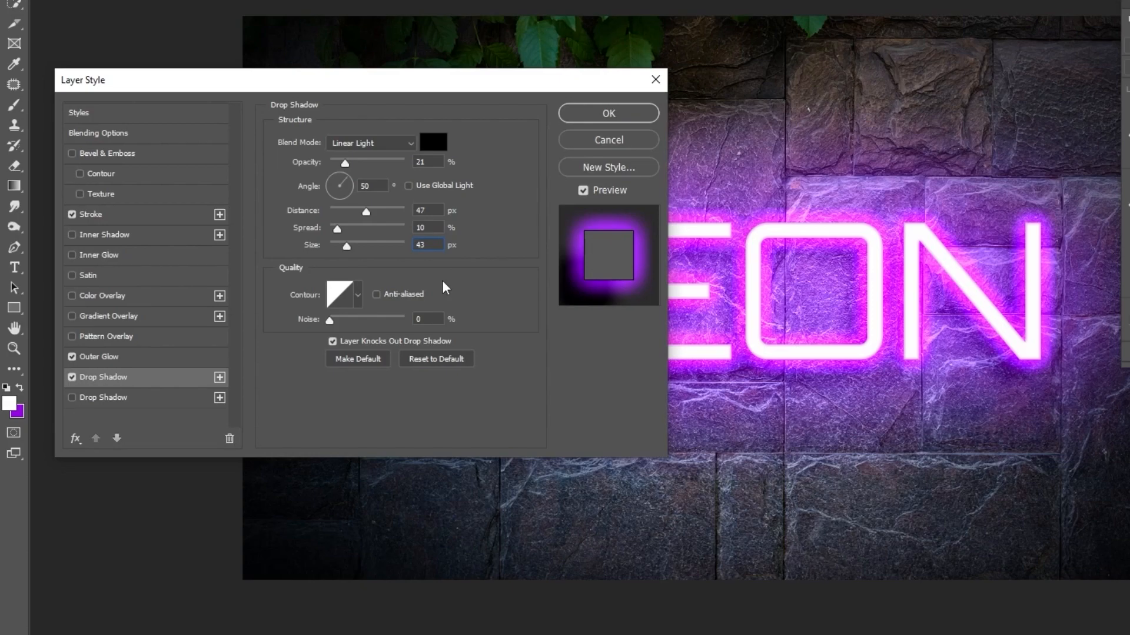
pyautogui.click(608, 113)
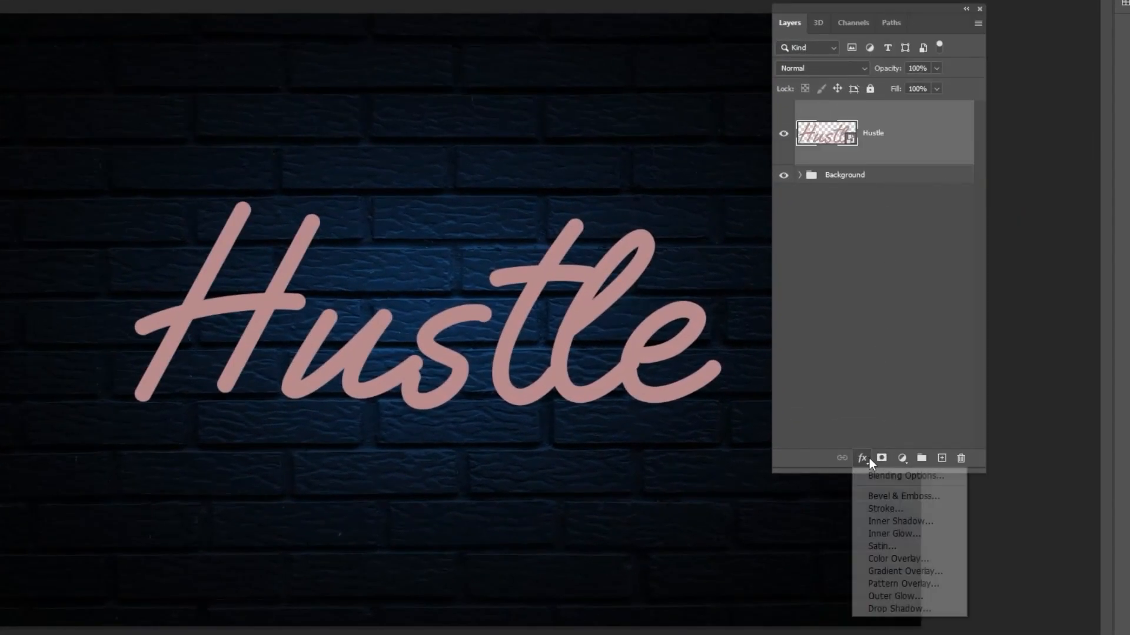
pyautogui.moveTo(915, 558)
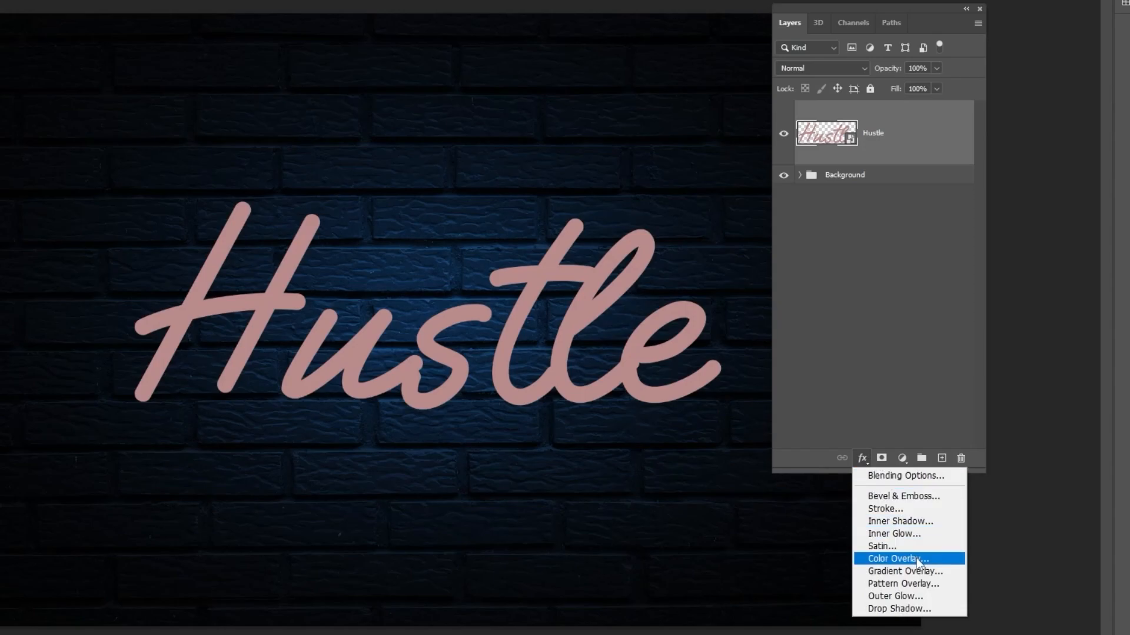
# Add a white Color Overlay to the Hustle text layer.
pyautogui.click(896, 559)
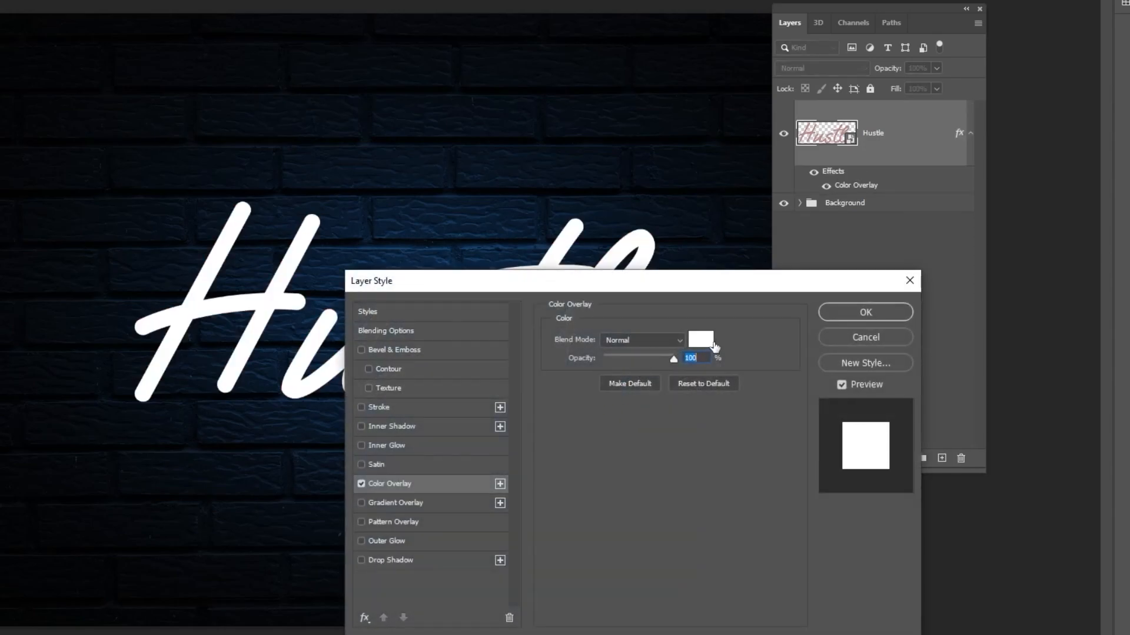
pyautogui.click(700, 337)
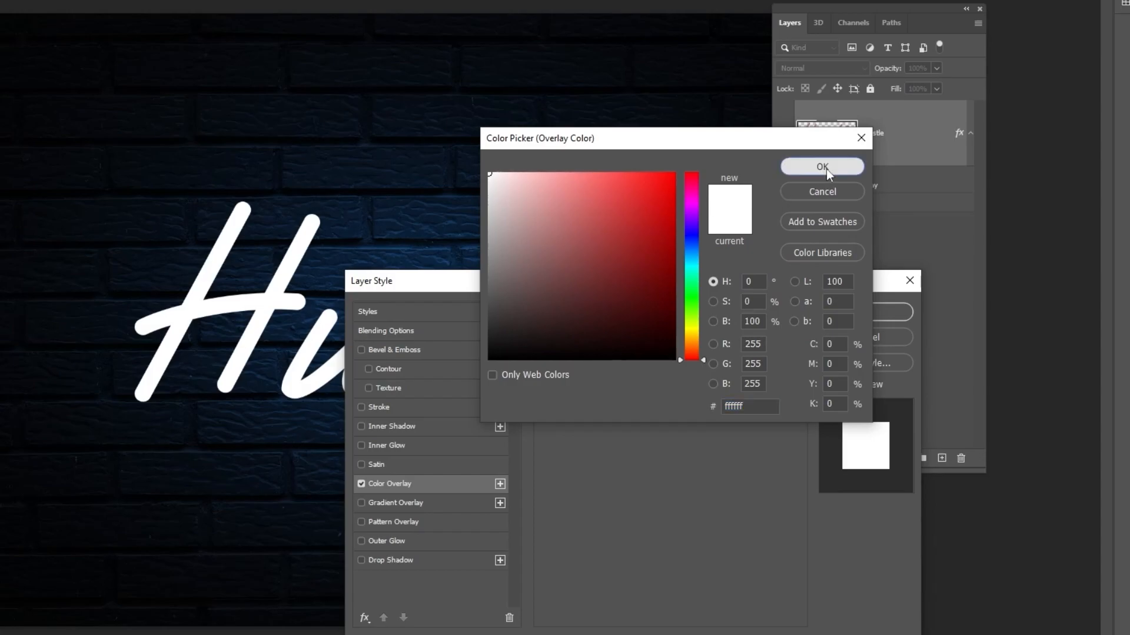
pyautogui.click(821, 167)
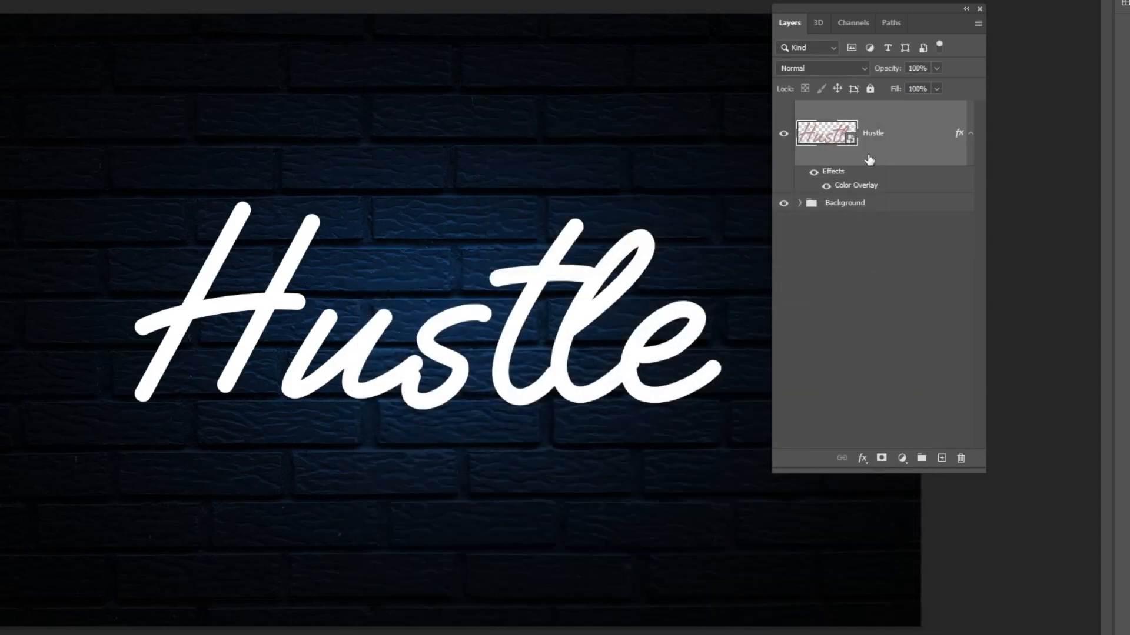
# Set the Hustle text layer to Screen blending and start a Gaussian Blur.
pyautogui.click(821, 68)
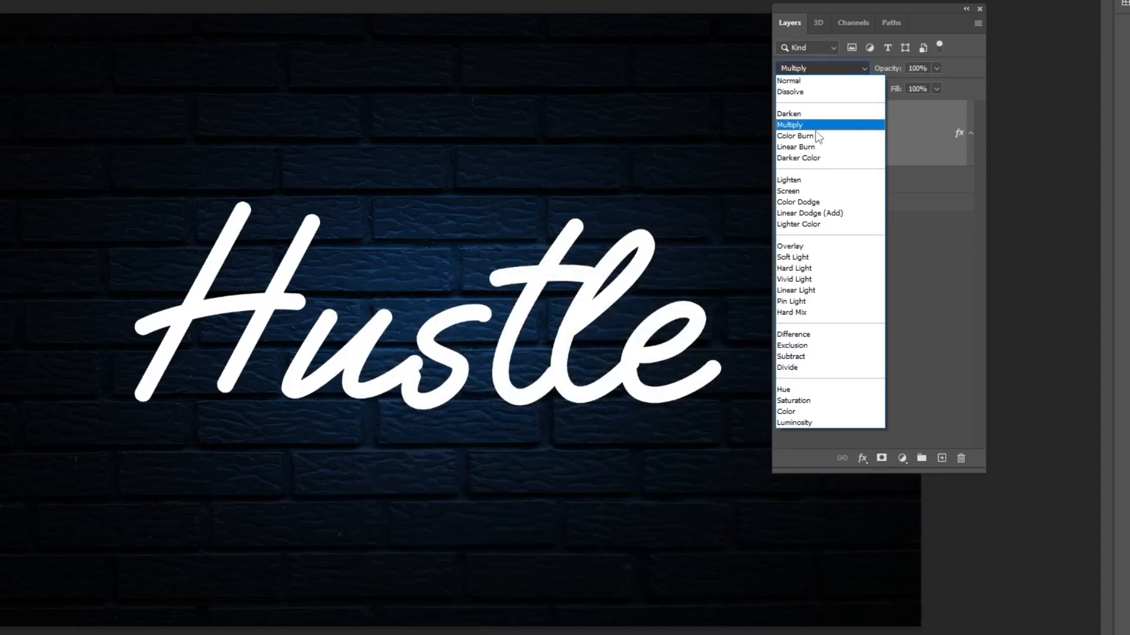
pyautogui.click(788, 190)
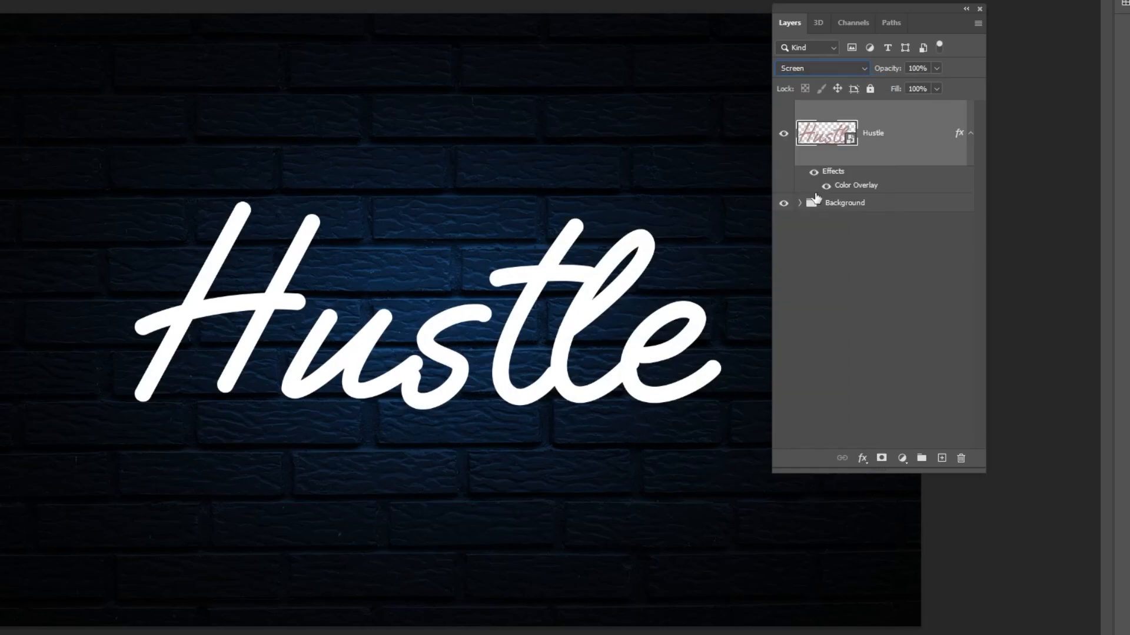
pyautogui.click(220, 10)
pyautogui.write('0.6')
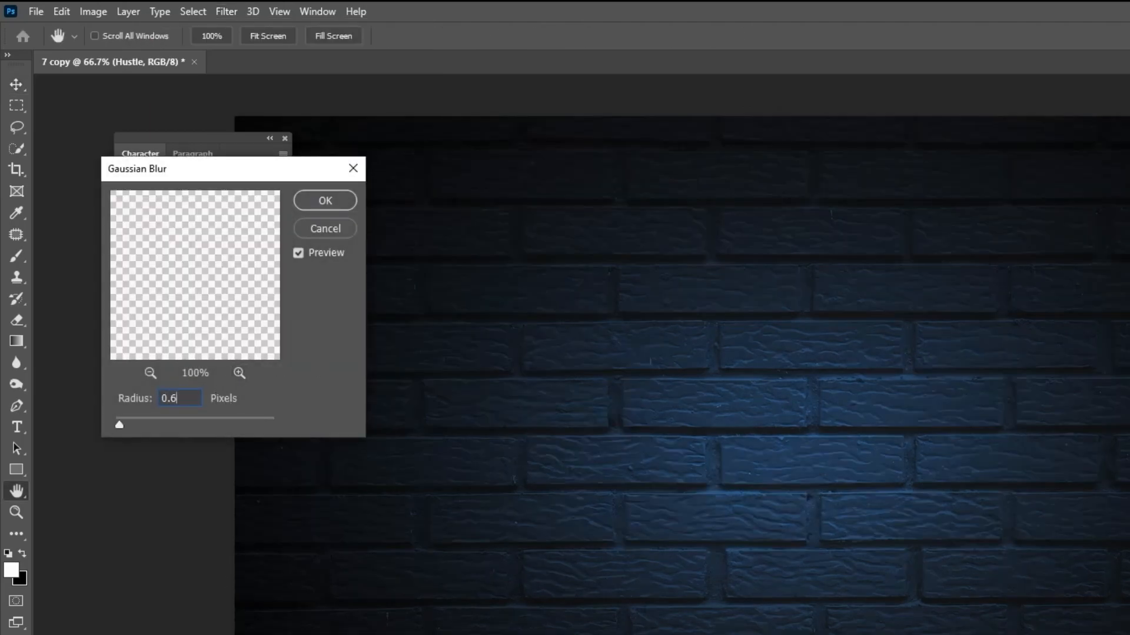
# Blur the text slightly, then duplicate it with Ctrl+J into copies blurred 3 px and 15 px.
pyautogui.click(325, 200)
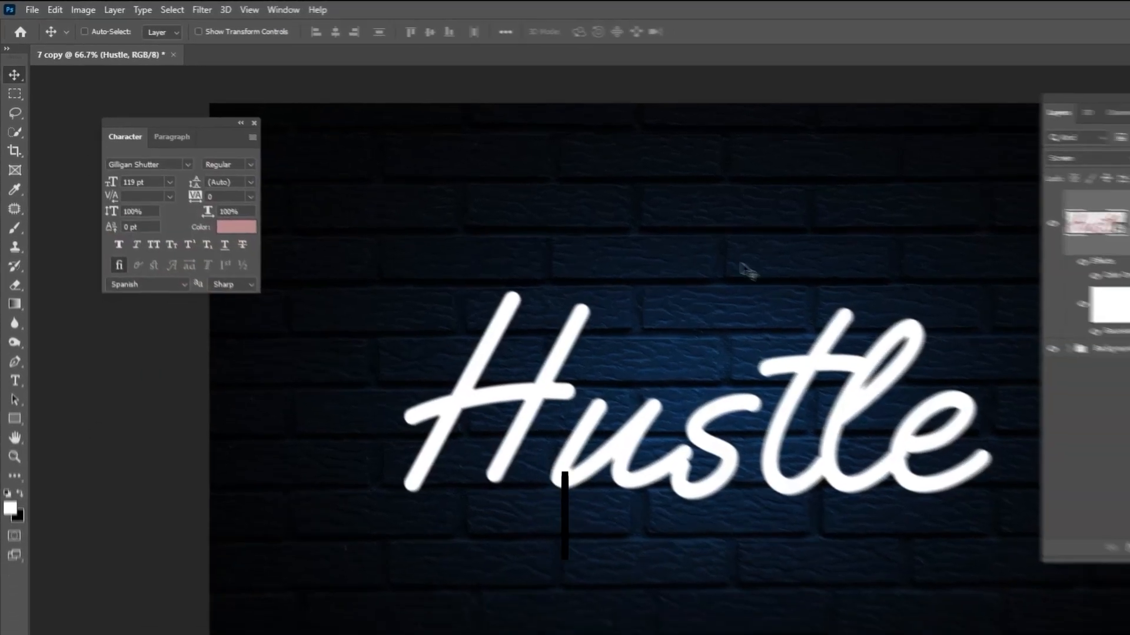
pyautogui.press('Ctrl+J')
pyautogui.write('3')
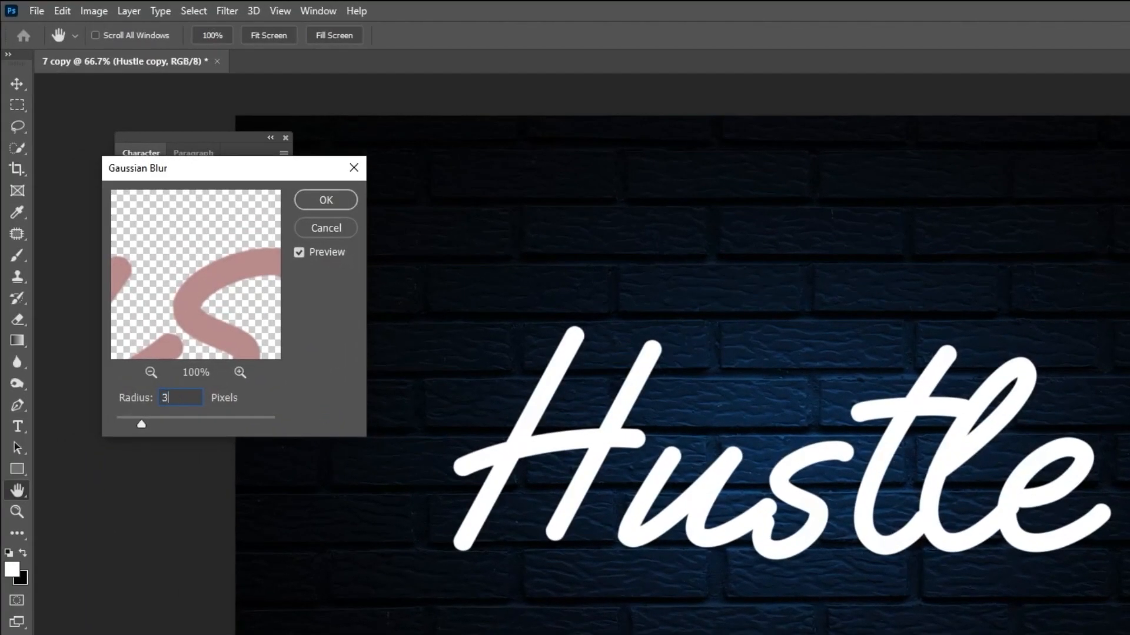
pyautogui.click(325, 199)
pyautogui.write('15')
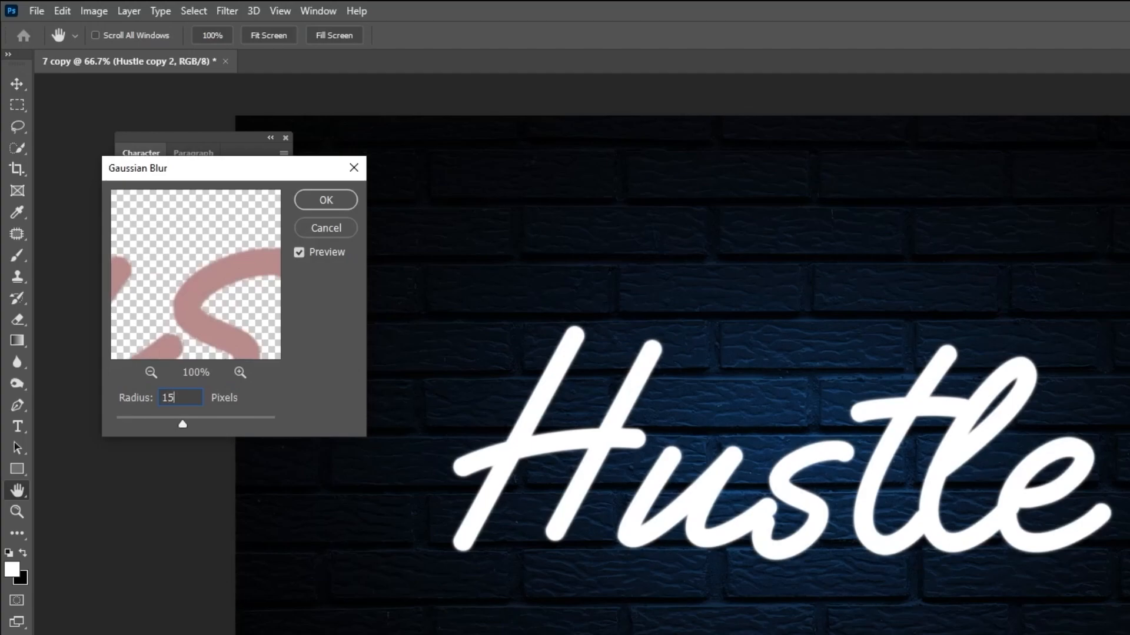
pyautogui.click(325, 198)
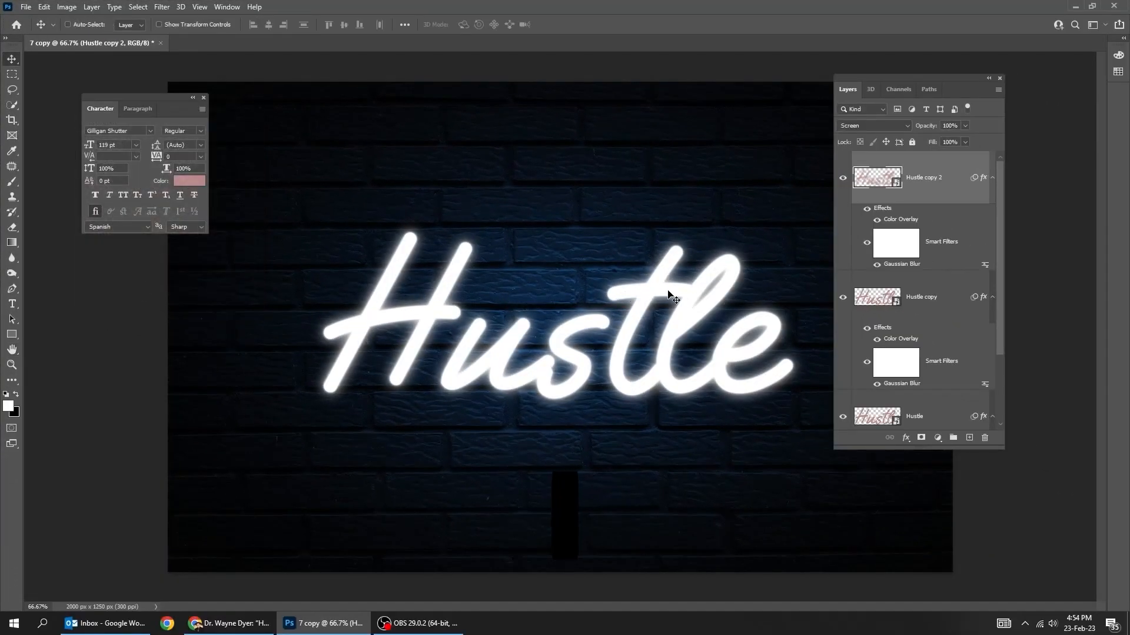
pyautogui.press('Ctrl+J')
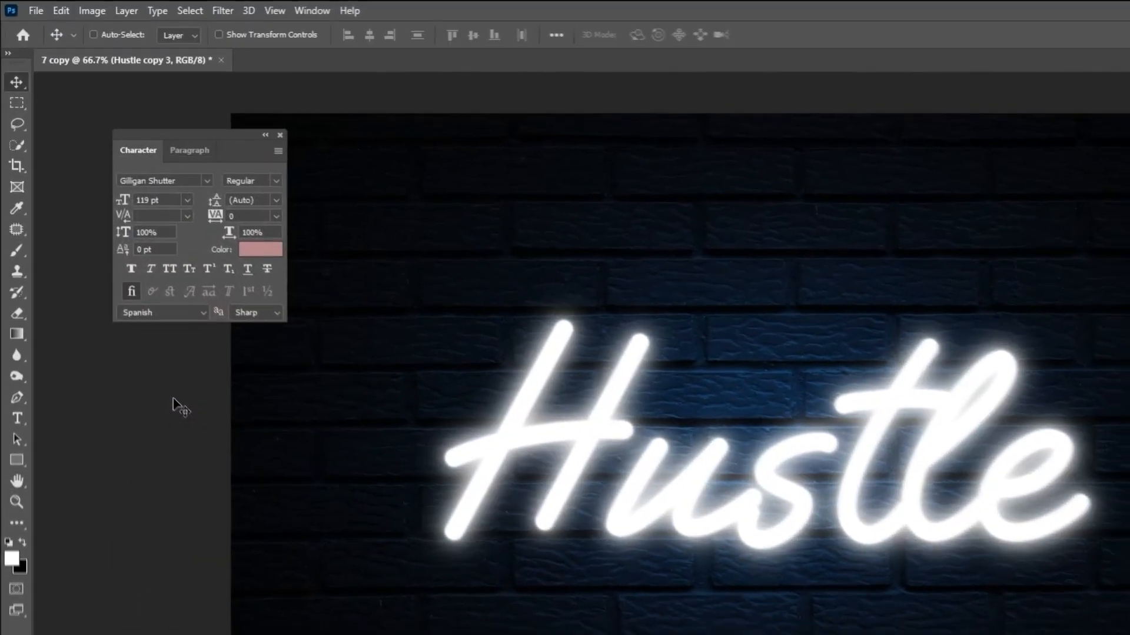
pyautogui.press('ctrl+j')
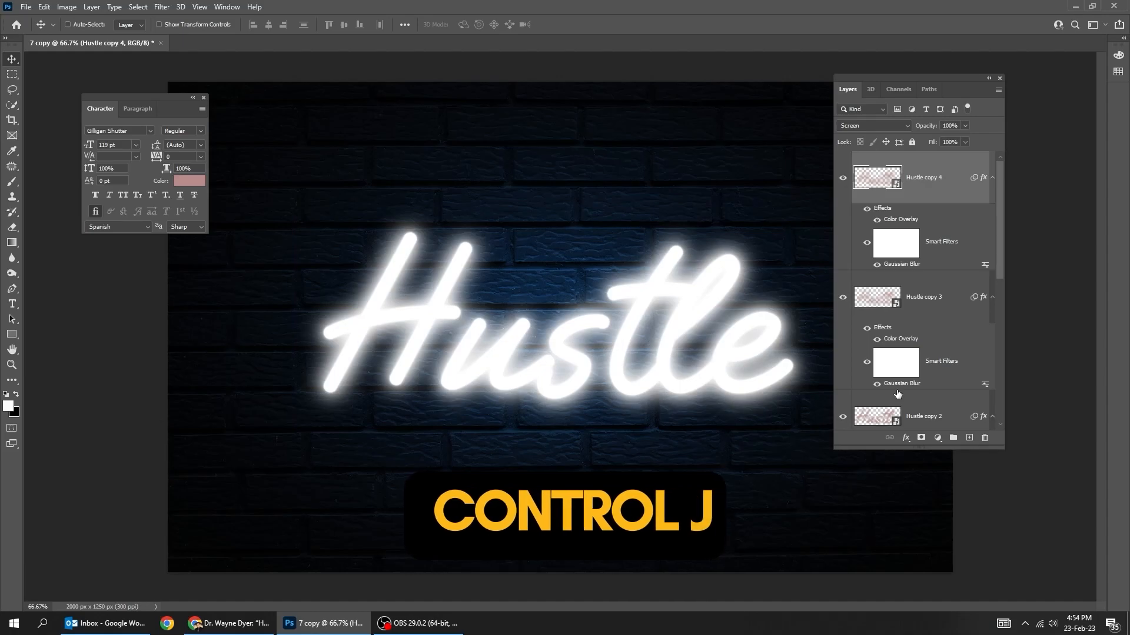
# Make three more Hustle copies blurred 70 px, 70 px and 45 px for a wide halo.
pyautogui.doubleClick(901, 264)
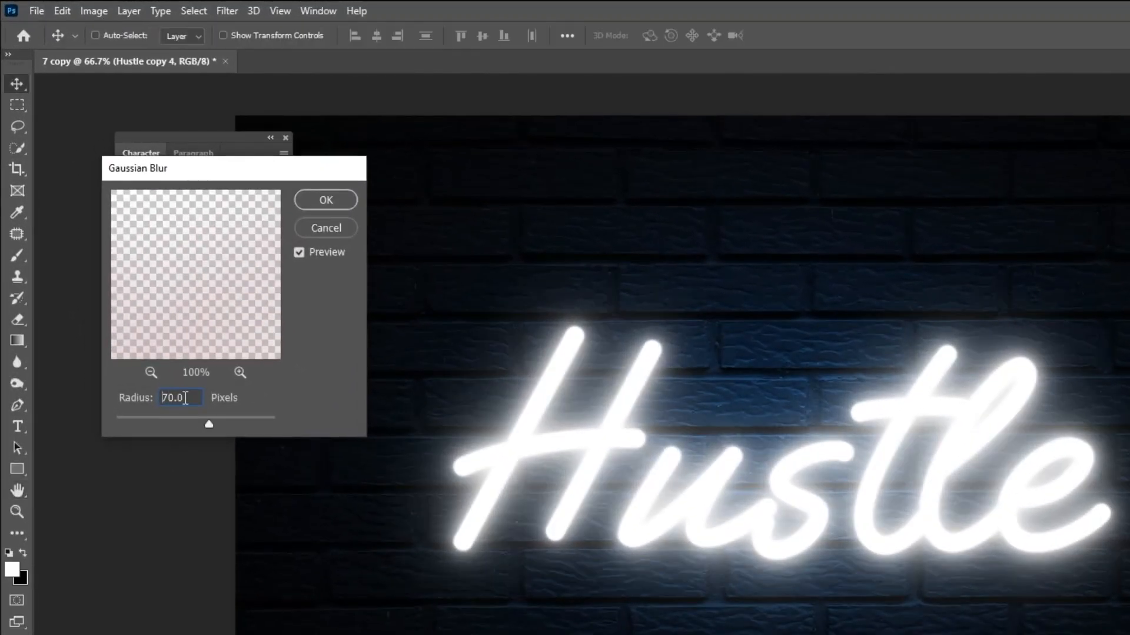
pyautogui.click(324, 199)
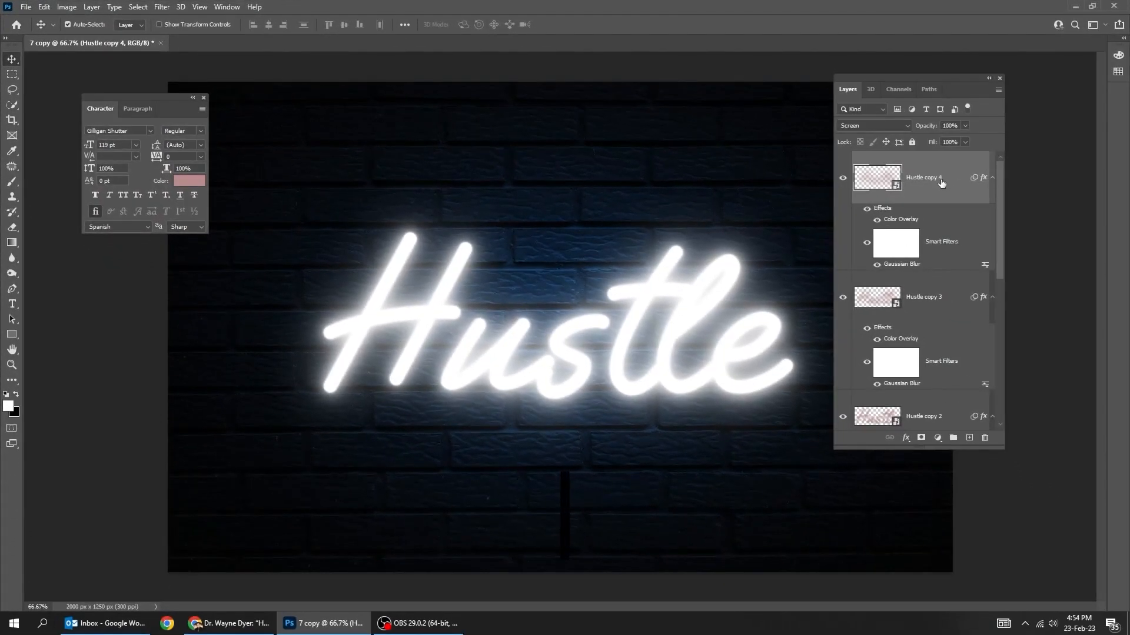
pyautogui.press('ctrl+j')
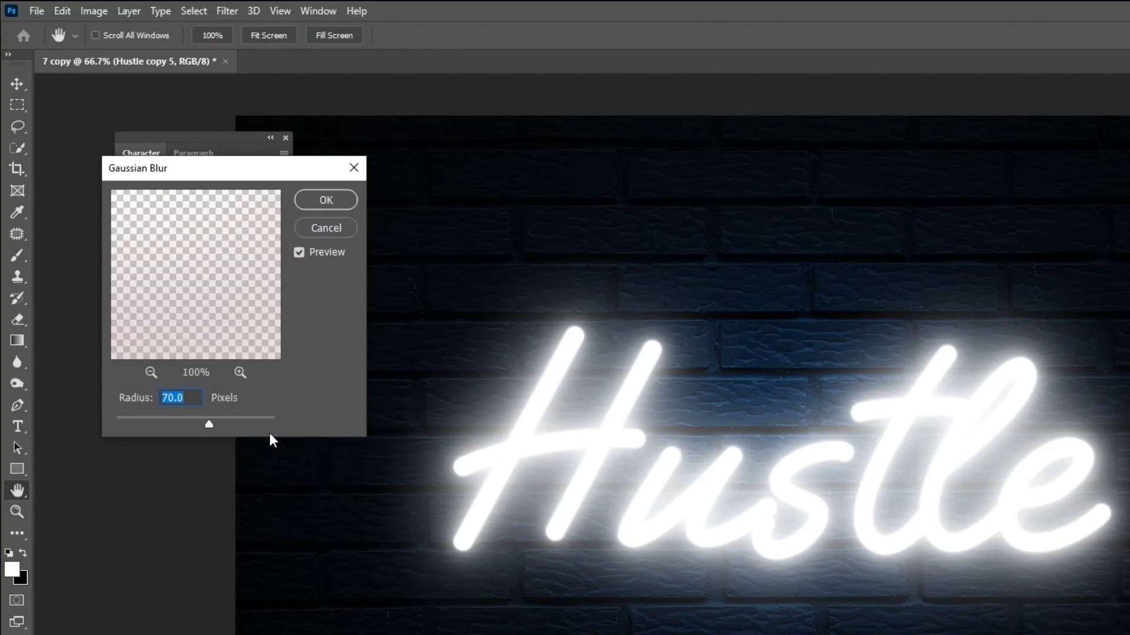
pyautogui.click(324, 199)
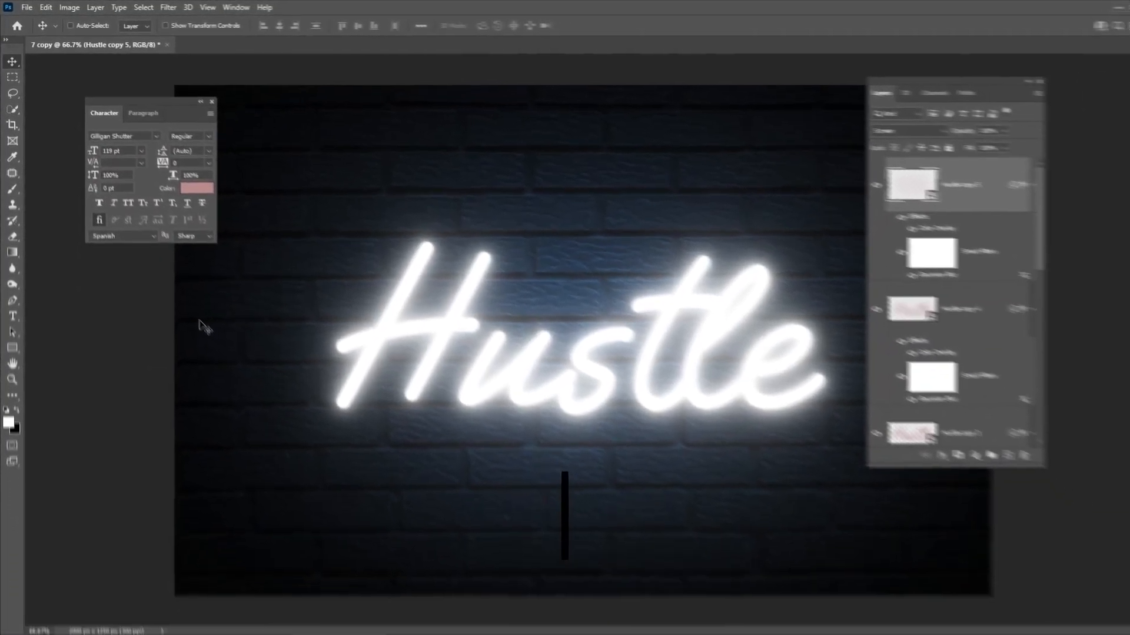
pyautogui.press('Ctrl+J')
pyautogui.write('45')
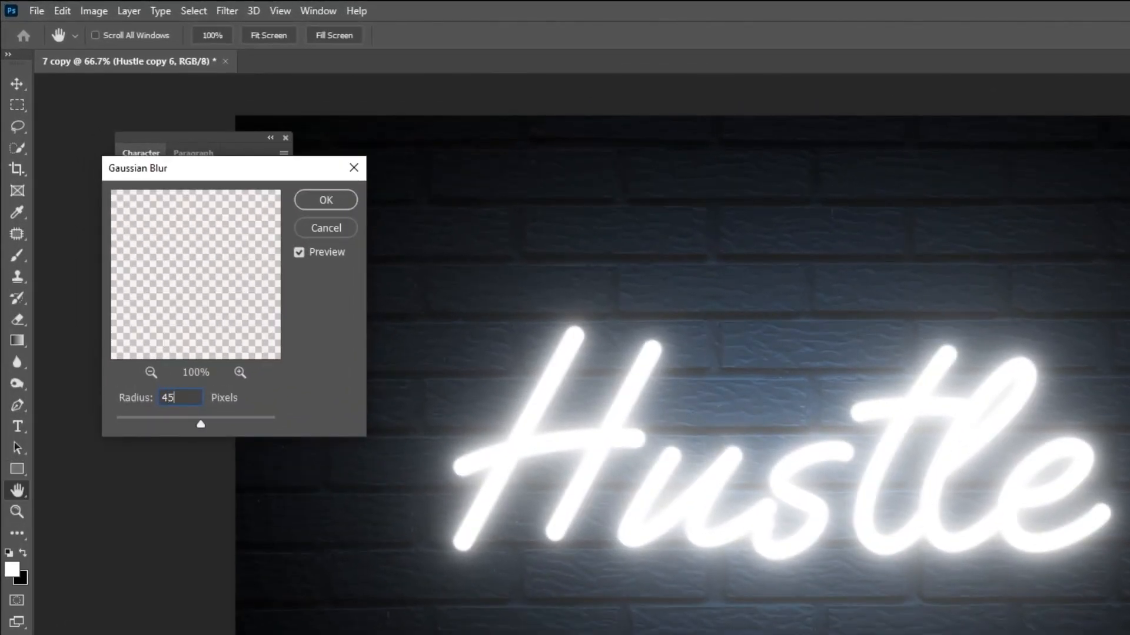
pyautogui.click(325, 199)
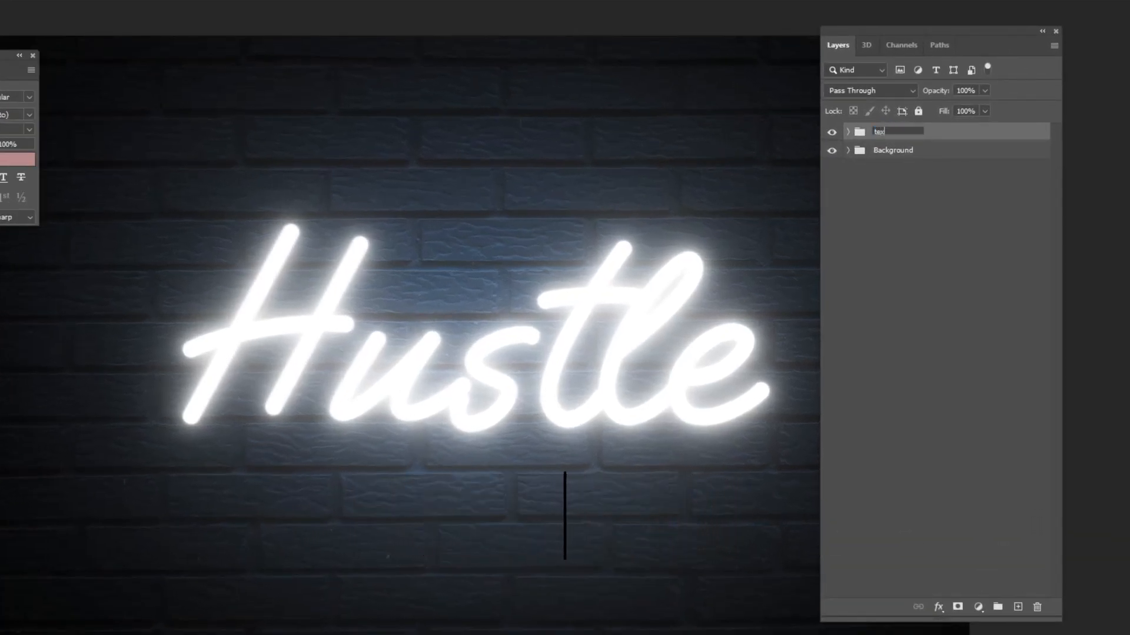
# Name the Hustle group 'text', set it to Screen blending and tag it red.
pyautogui.click(870, 89)
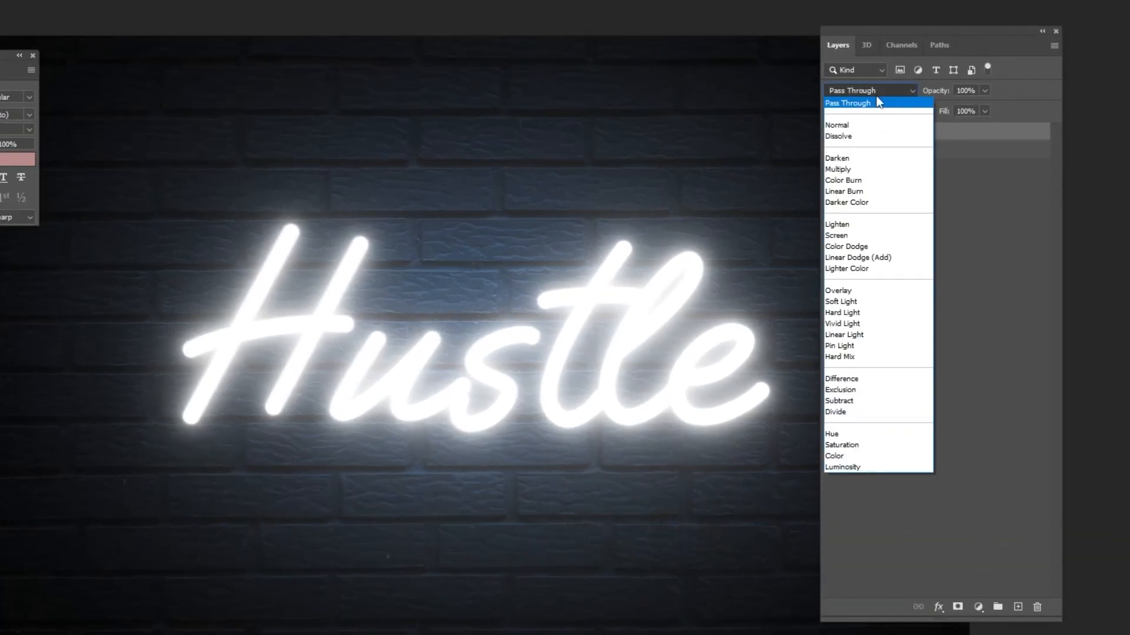
pyautogui.click(837, 236)
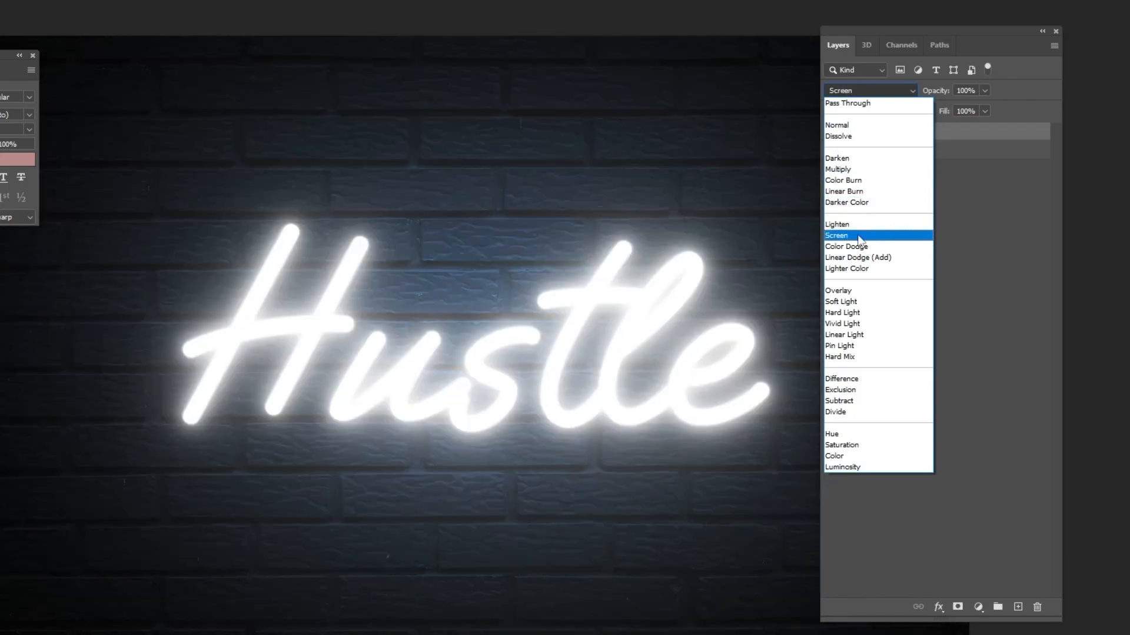
pyautogui.click(837, 235)
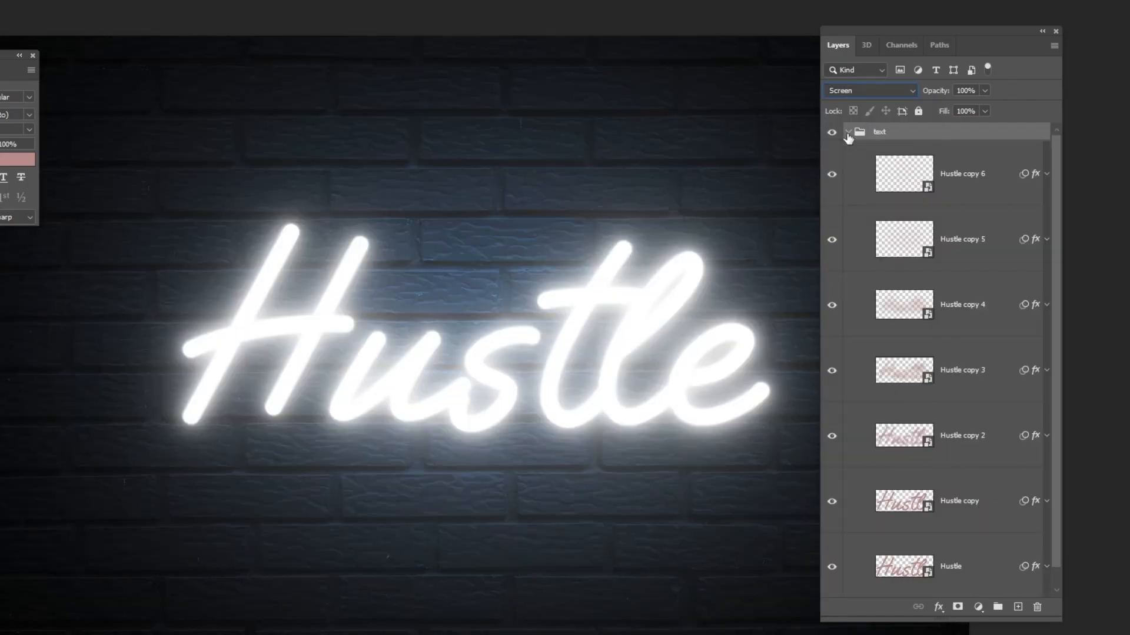
pyautogui.rightClick(880, 132)
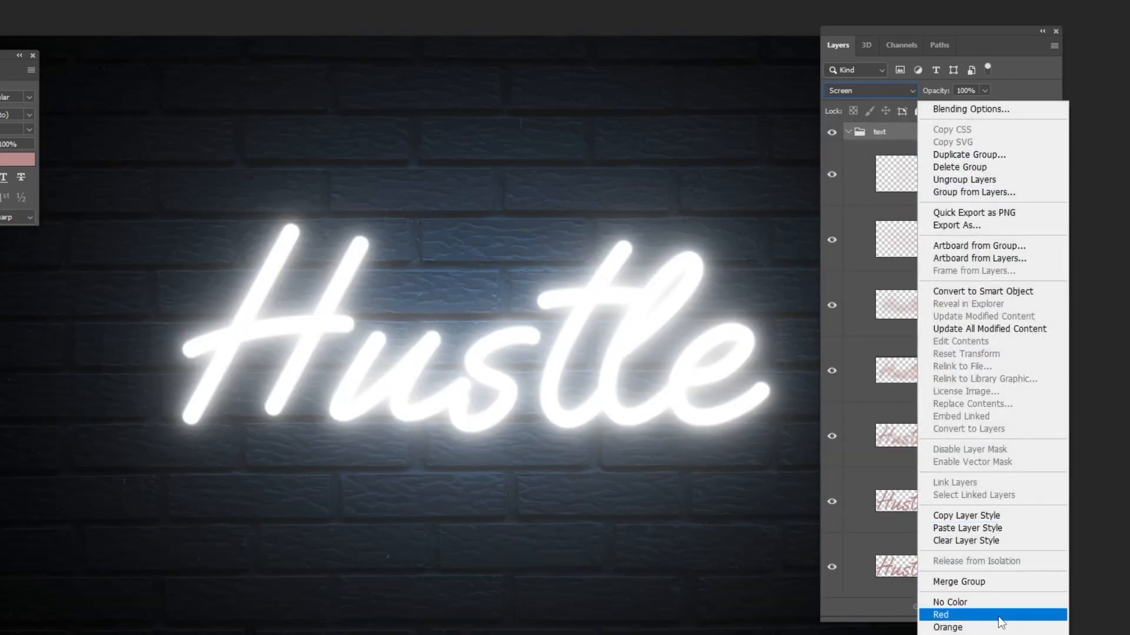
pyautogui.click(940, 614)
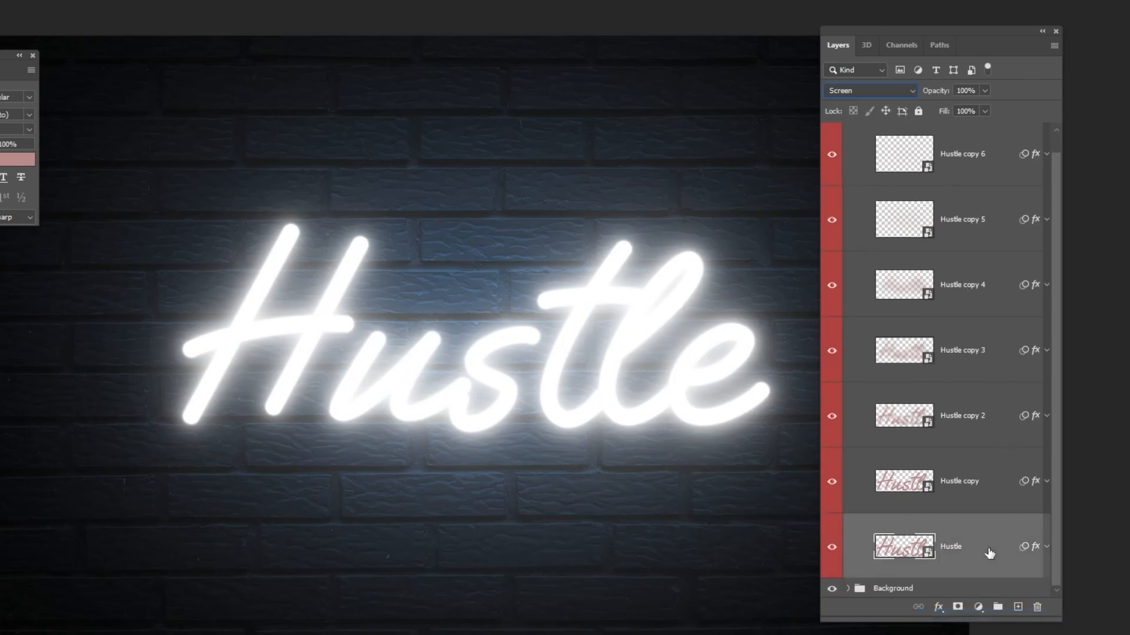
# Add and discard a solid colour fill layer, then collapse the text group.
pyautogui.click(978, 607)
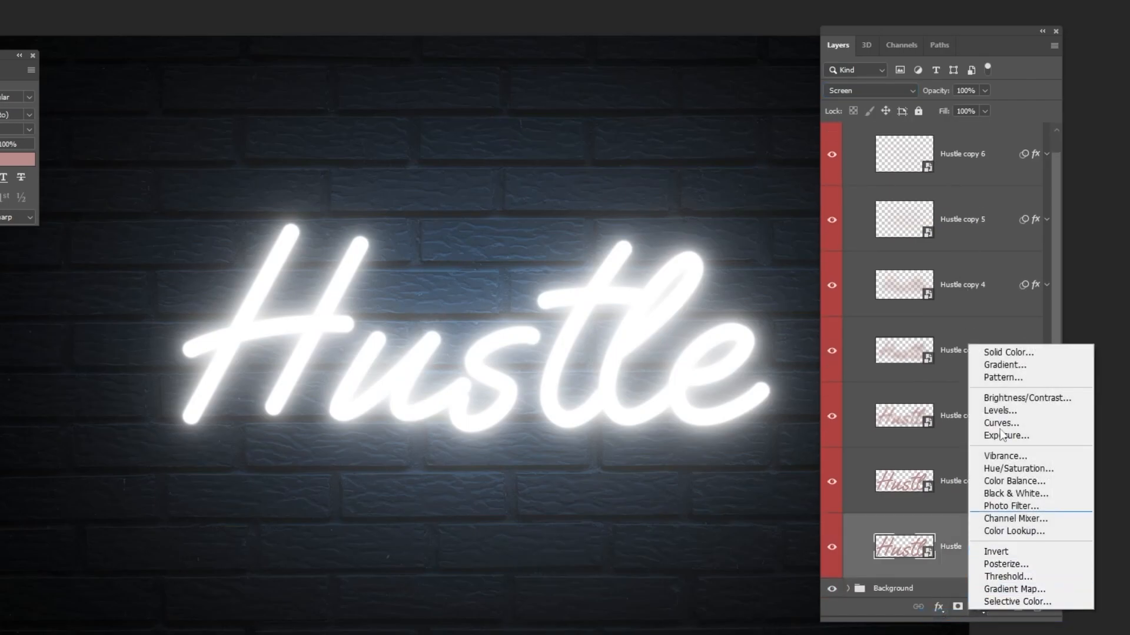
pyautogui.click(1007, 353)
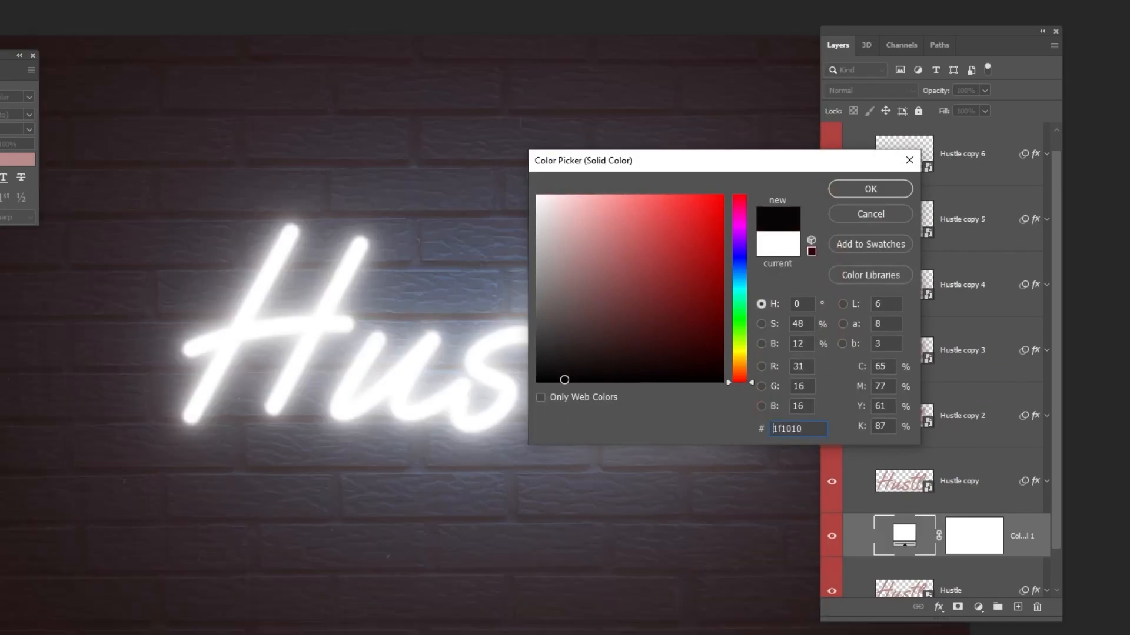
pyautogui.click(870, 188)
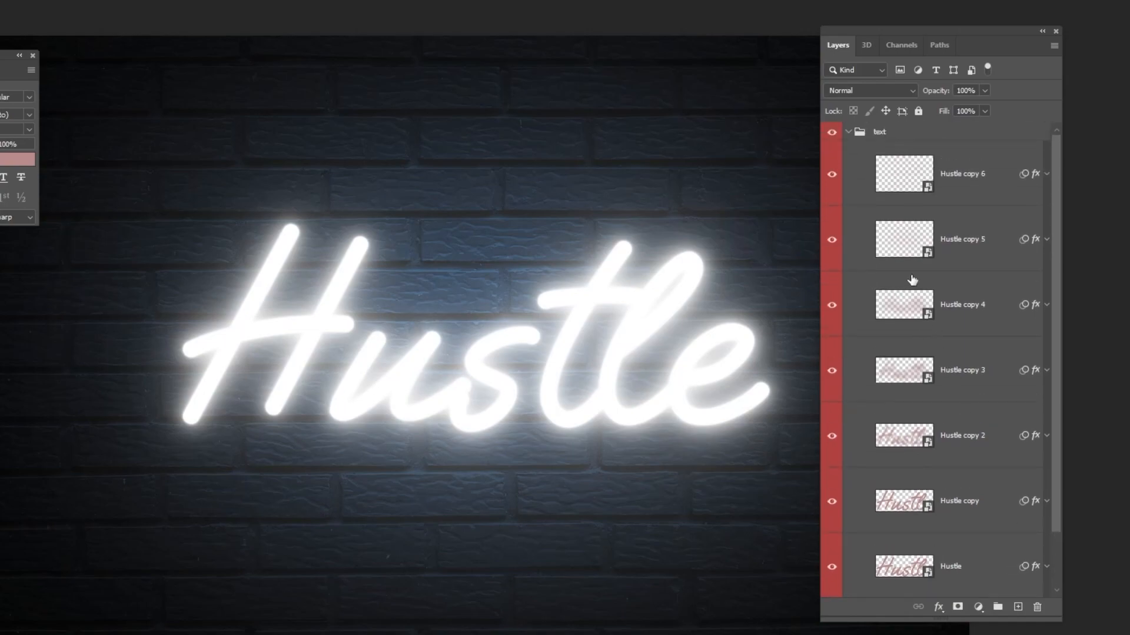
pyautogui.click(848, 132)
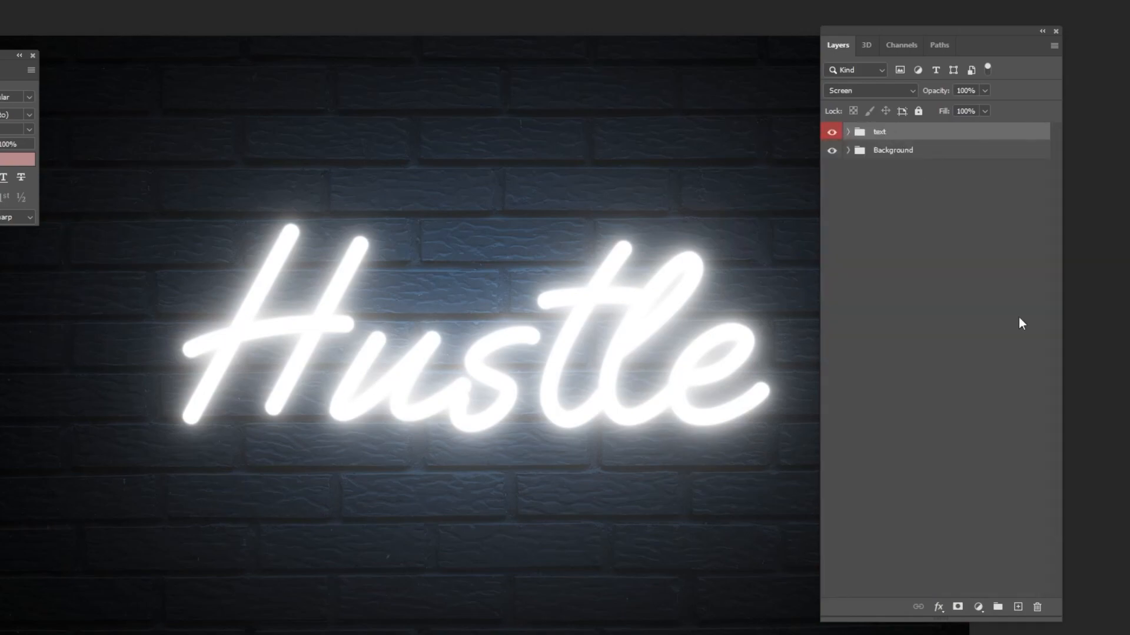
# Add a Gradient Map adjustment layer using the blue gradient preset.
pyautogui.click(978, 607)
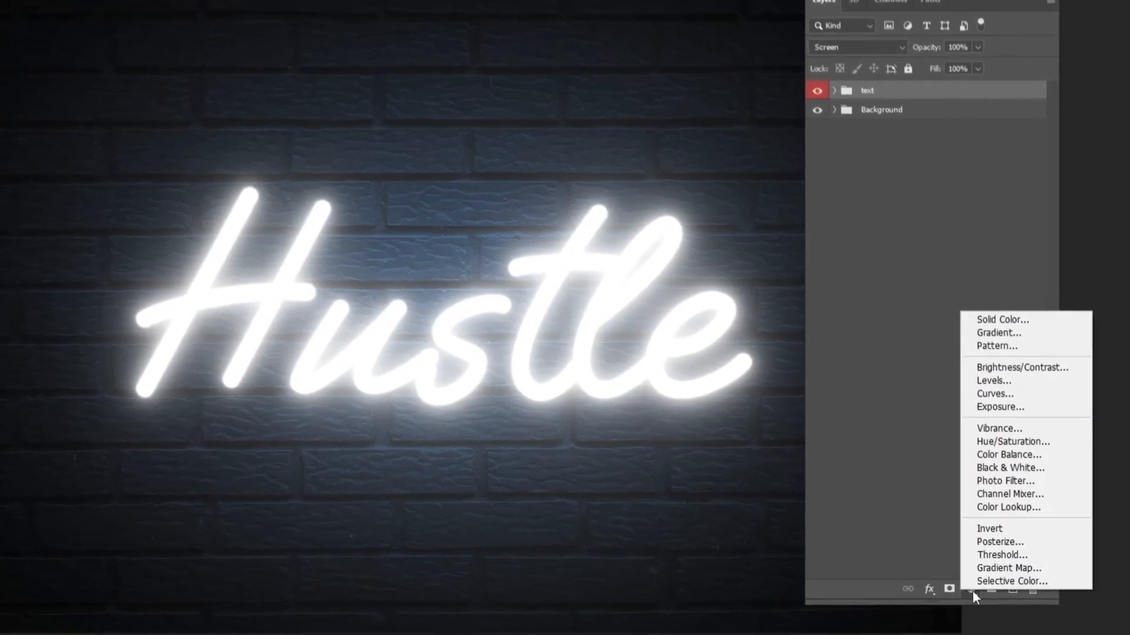
pyautogui.click(1007, 568)
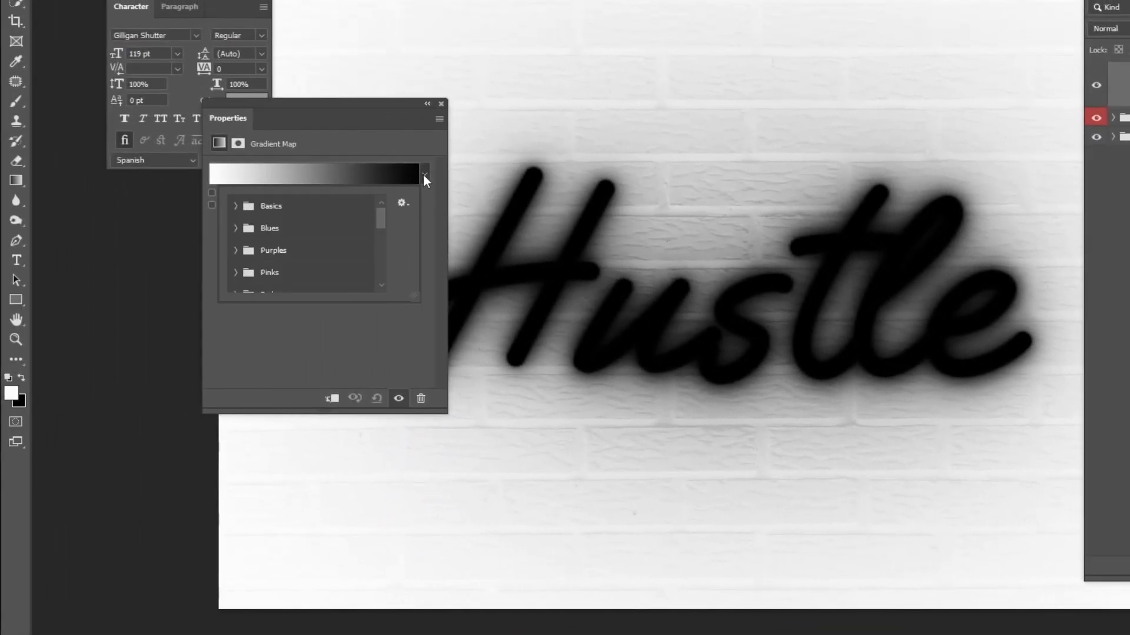
pyautogui.scroll(-3)
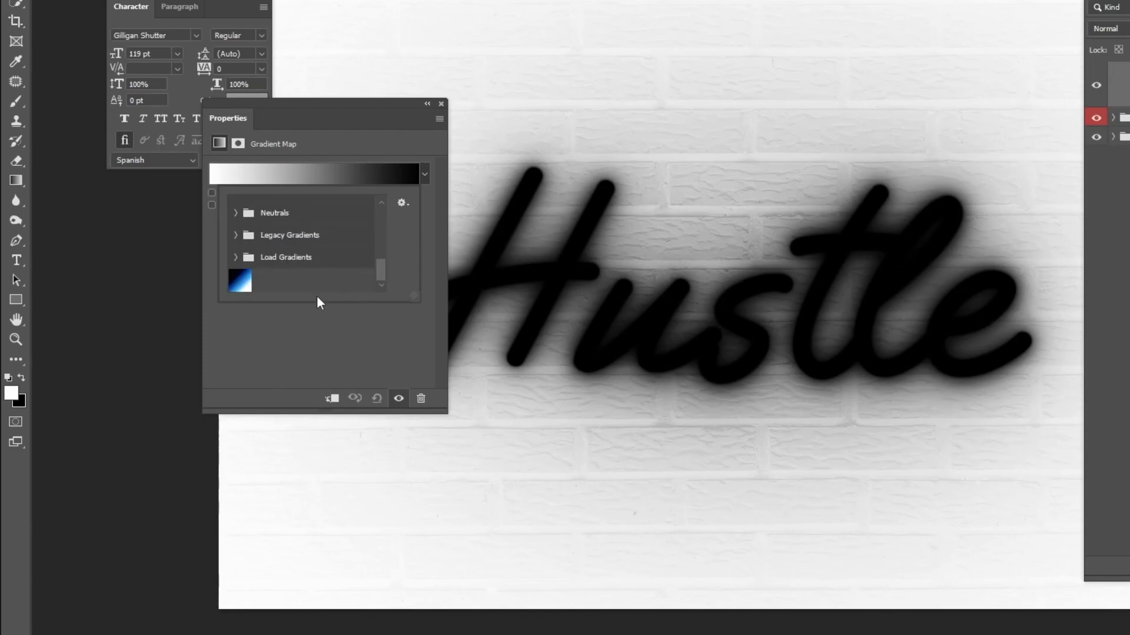
pyautogui.click(240, 280)
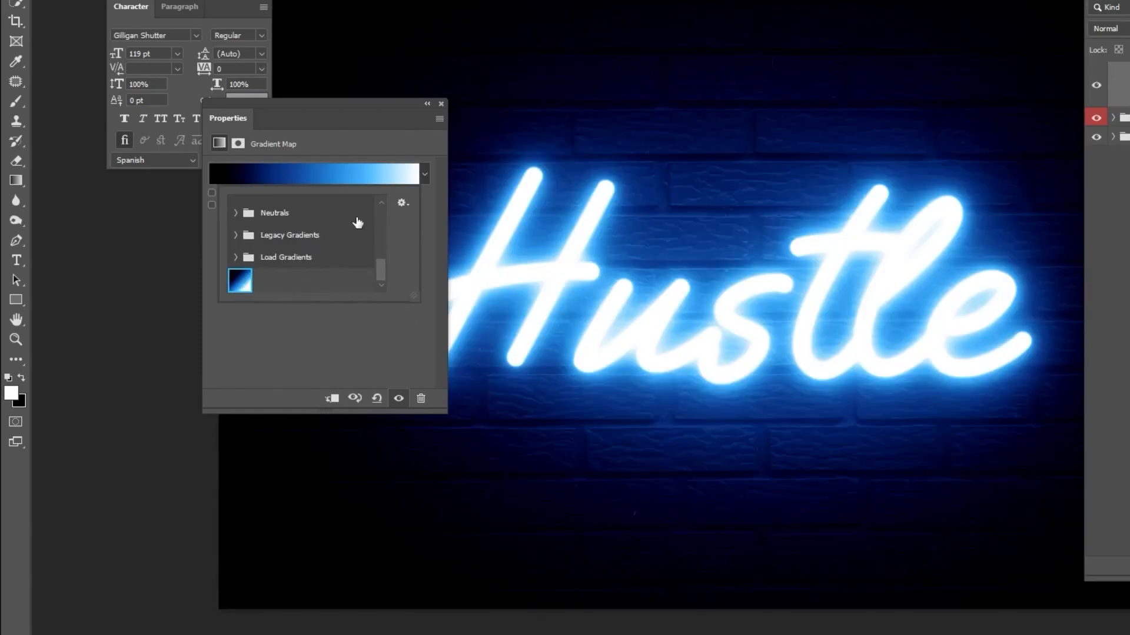
# Edit the gradient to dark blue #062b77 at 30%, light blue #43affa at 72%, white at 100%.
pyautogui.click(316, 174)
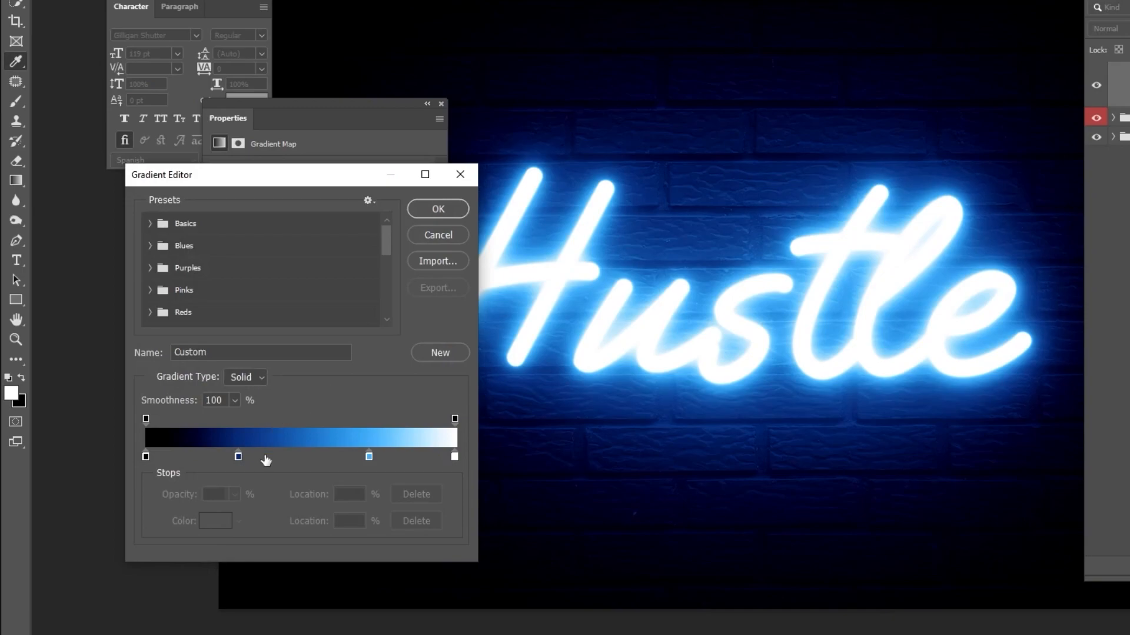
pyautogui.click(146, 457)
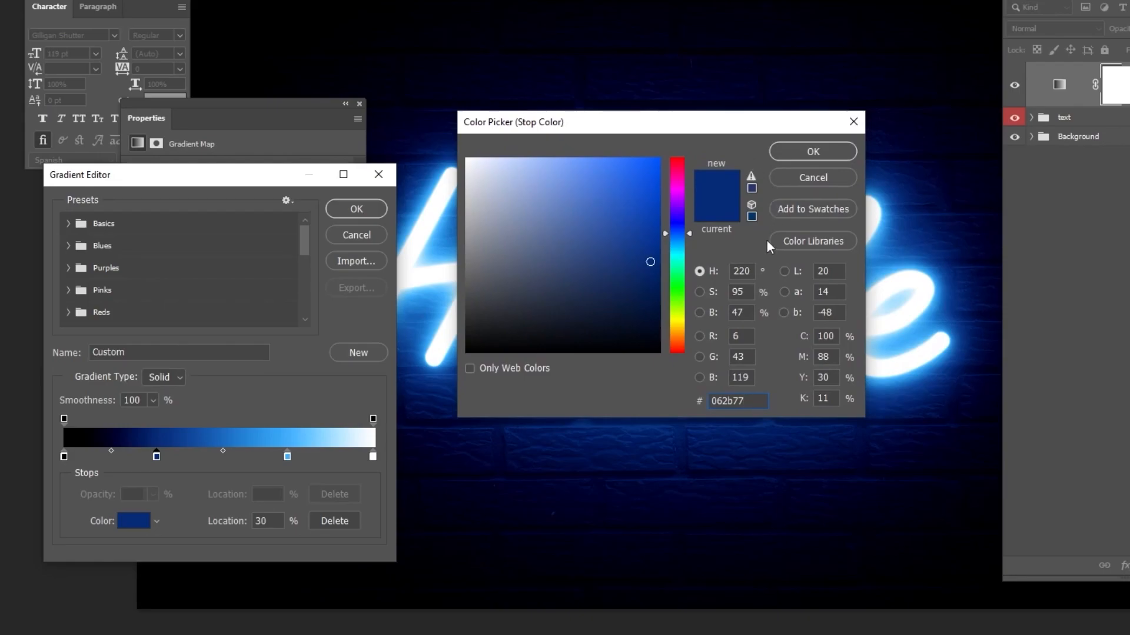
pyautogui.click(812, 151)
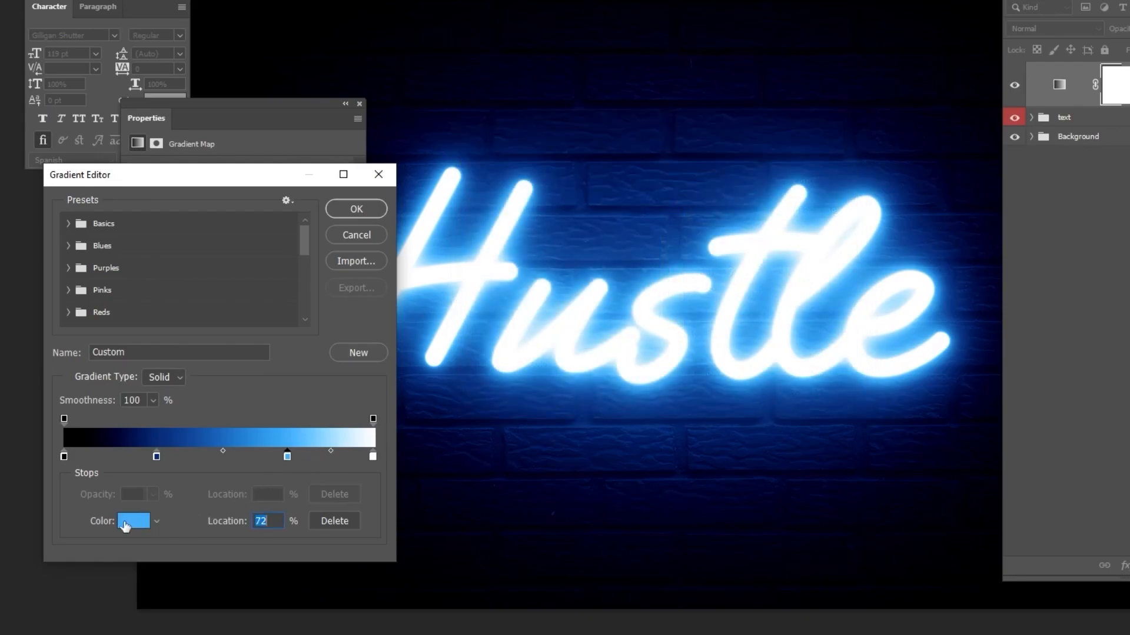
pyautogui.click(124, 521)
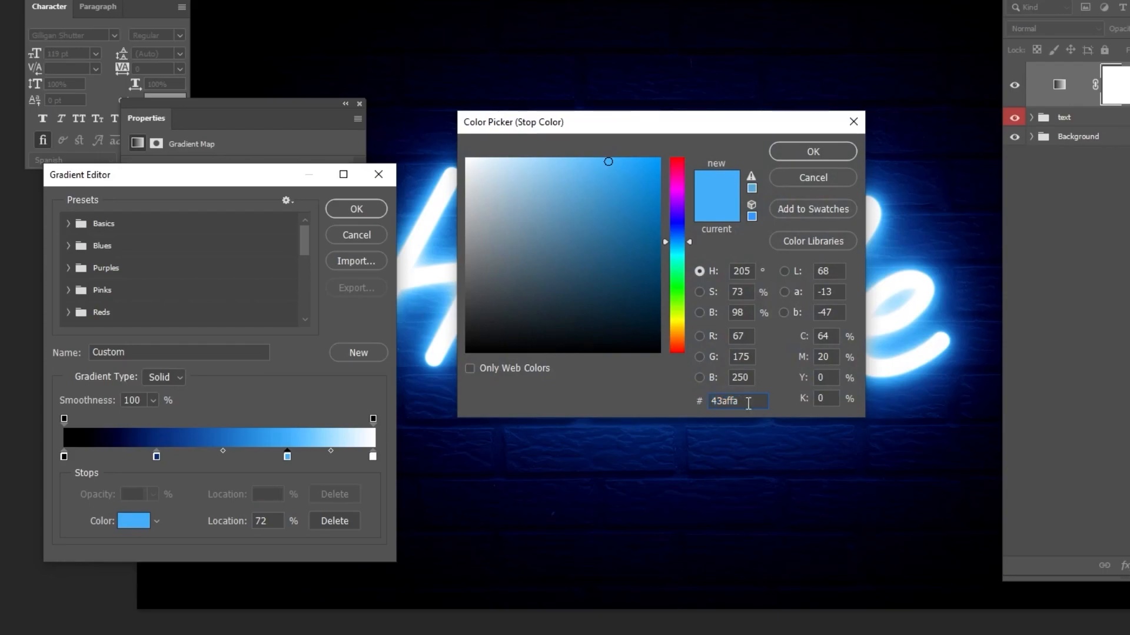
pyautogui.click(812, 151)
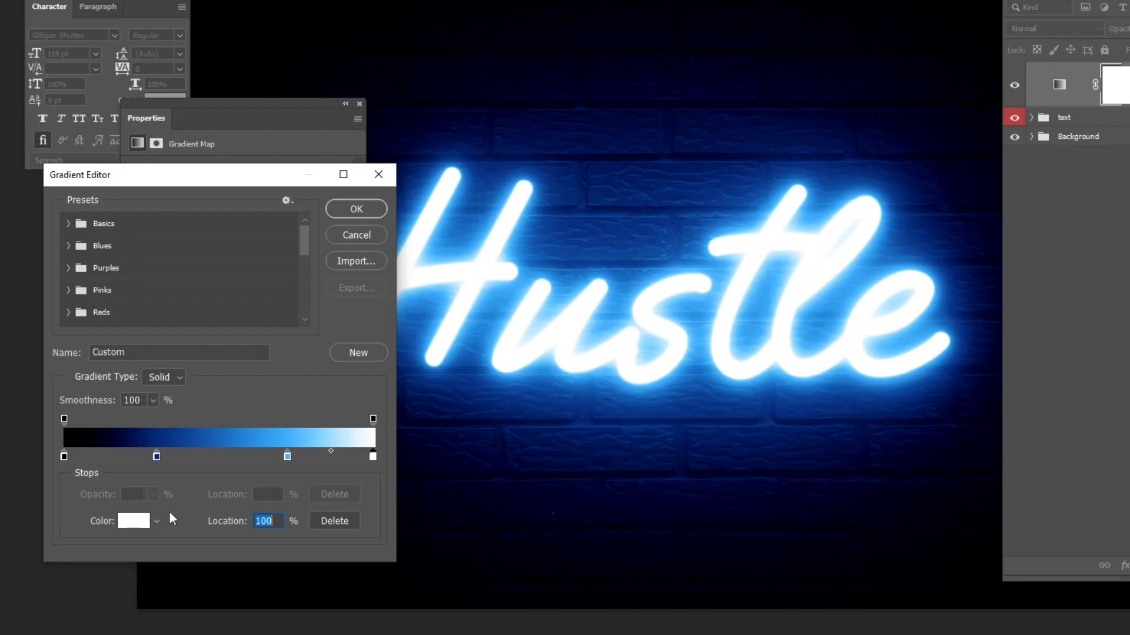
pyautogui.click(134, 522)
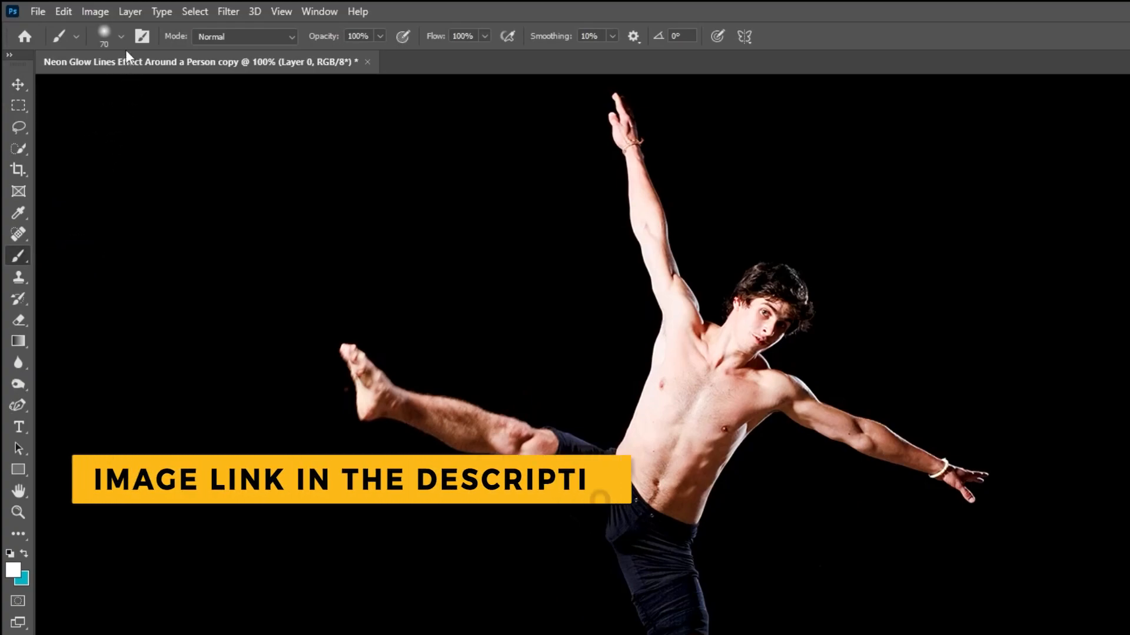
# Set a soft 40 px white brush on the dancer image and switch to the Pen Tool.
pyautogui.click(120, 35)
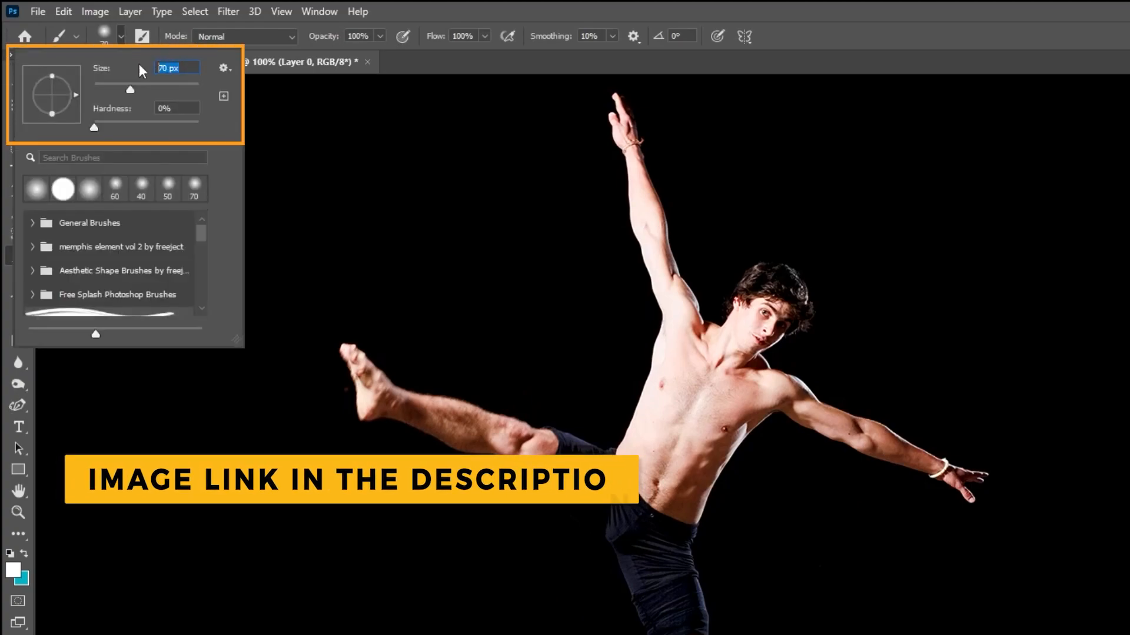
pyautogui.moveTo(129, 90); pyautogui.dragTo(113, 90)
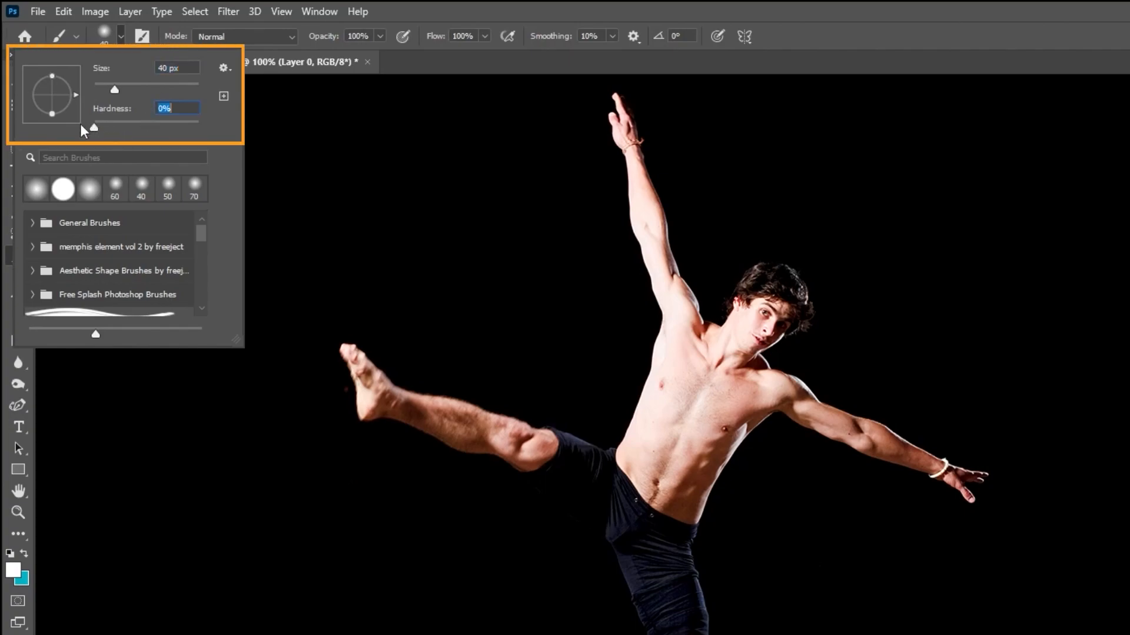
pyautogui.click(12, 569)
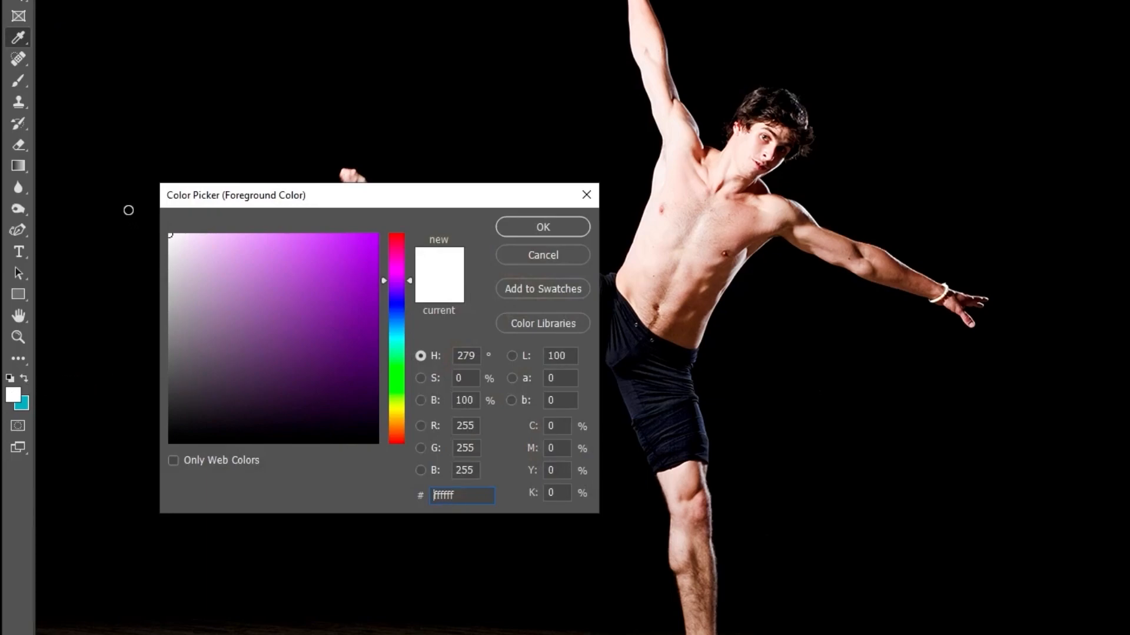
pyautogui.click(541, 227)
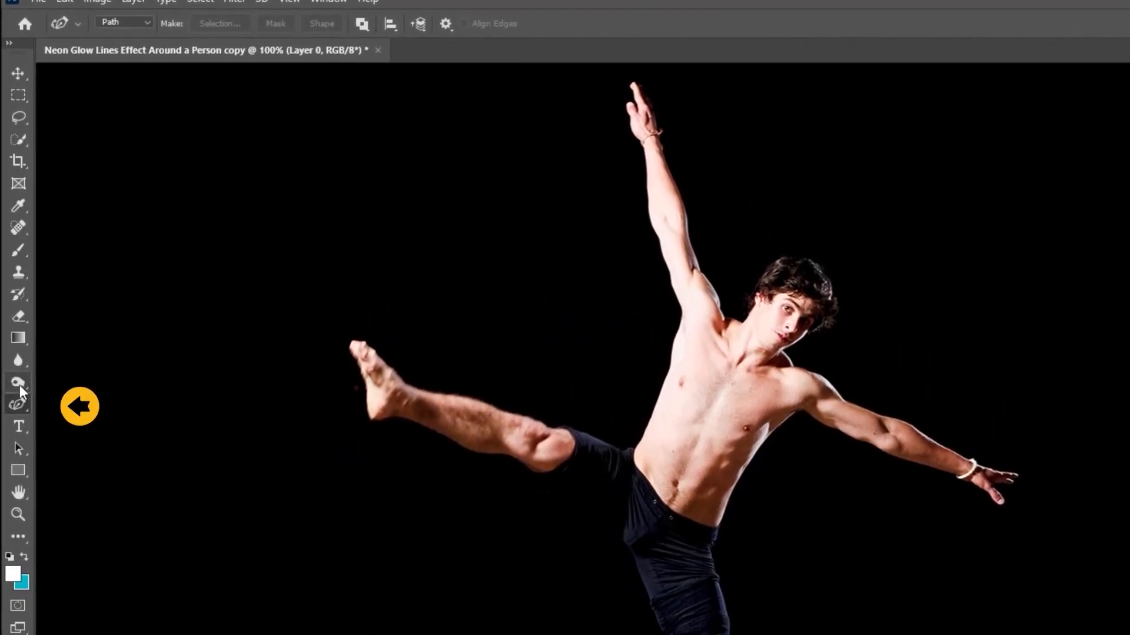
pyautogui.click(16, 400)
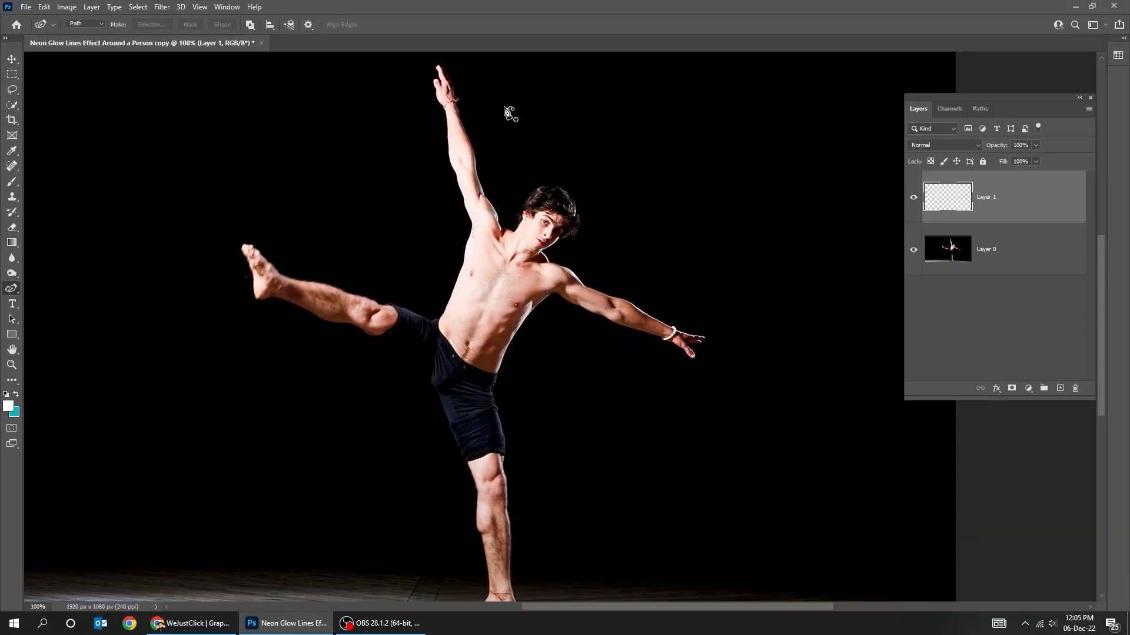
# Draw a curved Pen path spiralling around the dancer from raised hand to lower leg.
pyautogui.moveTo(388, 218); pyautogui.dragTo(501, 104)
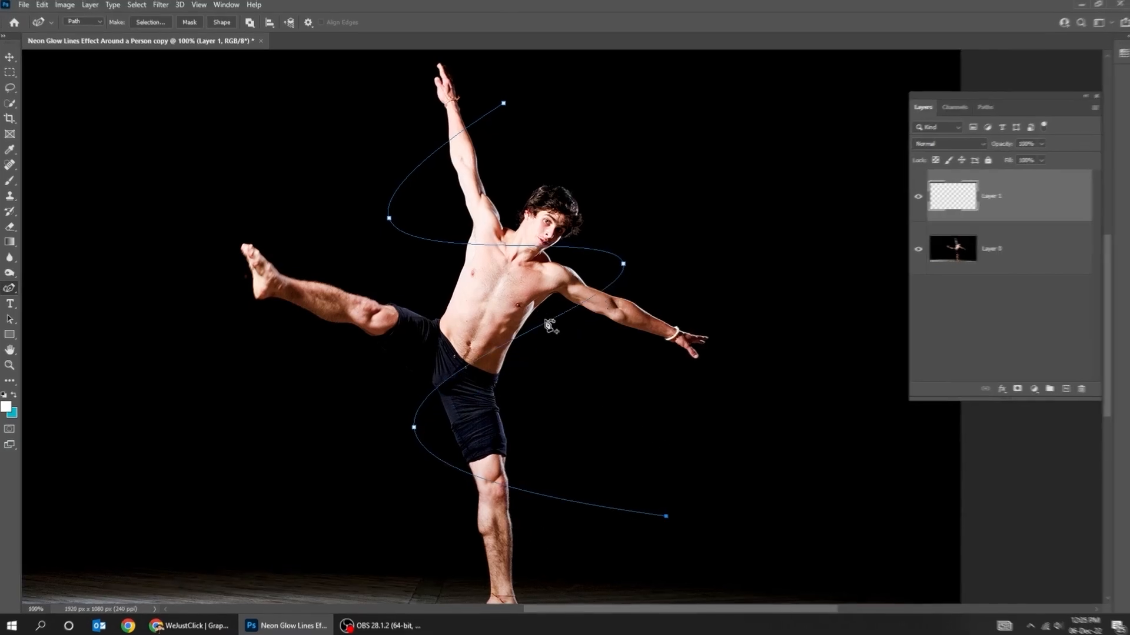
# Stroke the spiral path with the brush using Simulate Pressure for a tapering white line.
pyautogui.rightClick(547, 324)
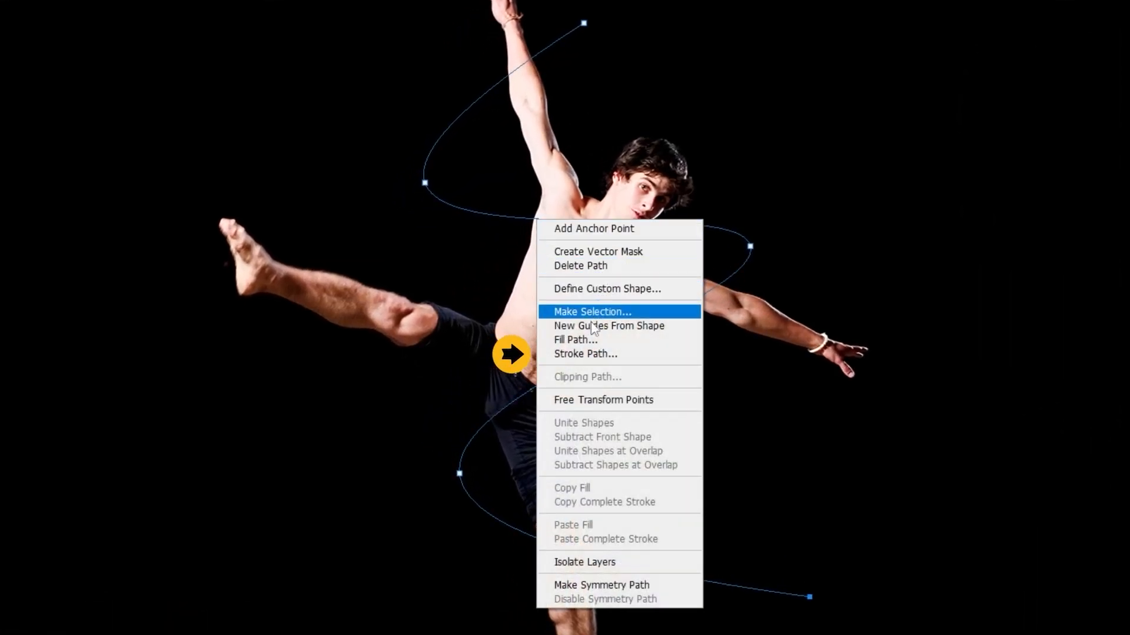
pyautogui.click(586, 354)
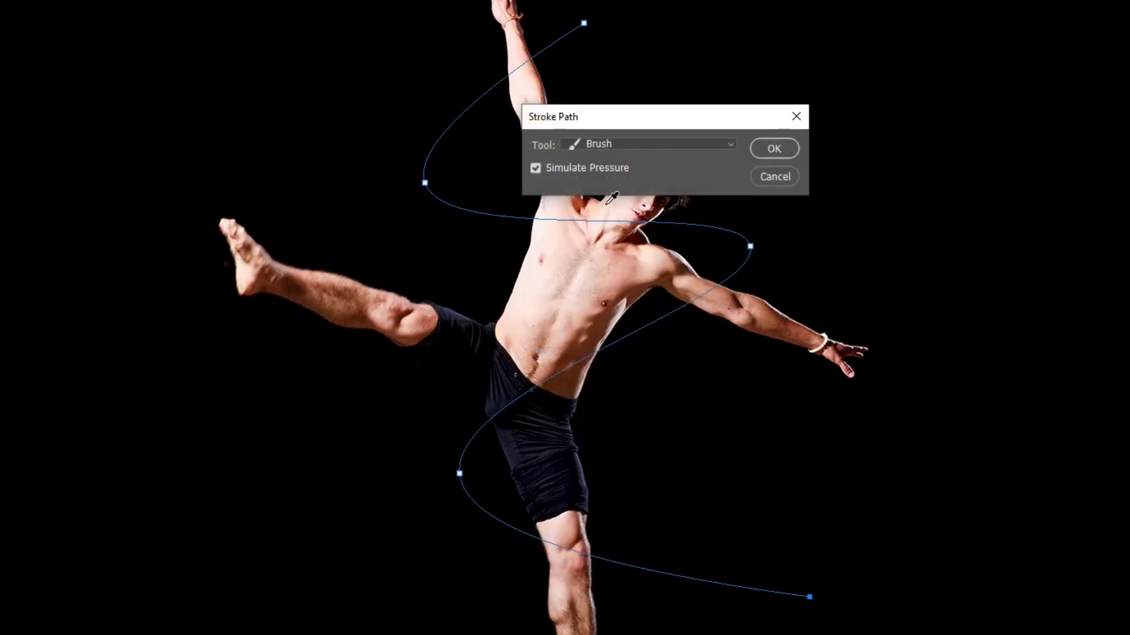
pyautogui.click(649, 143)
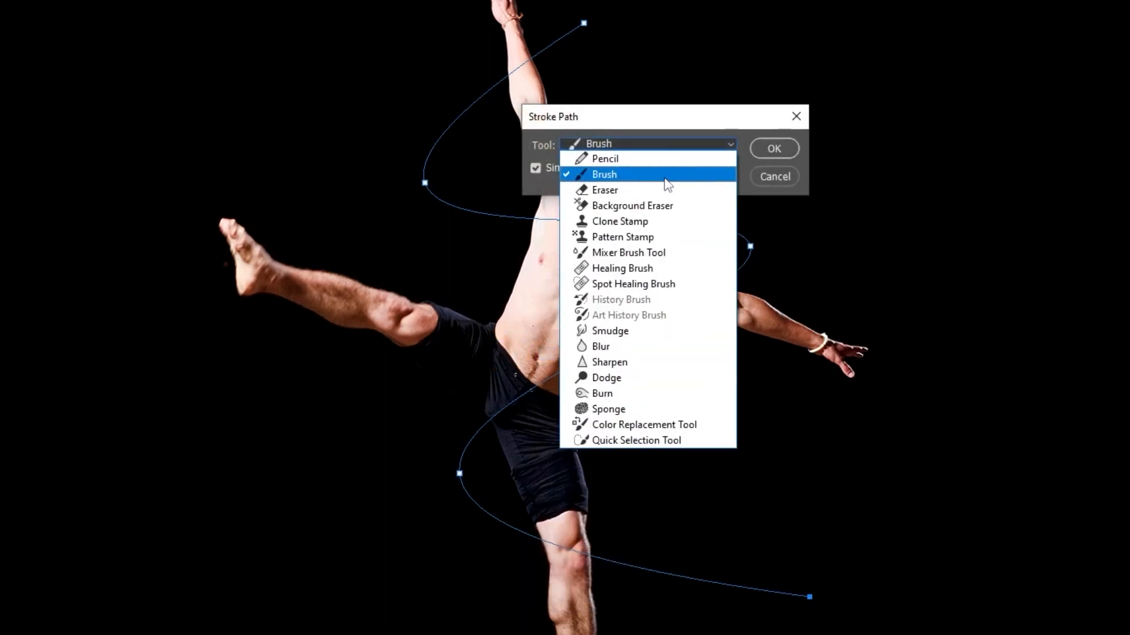
pyautogui.click(603, 174)
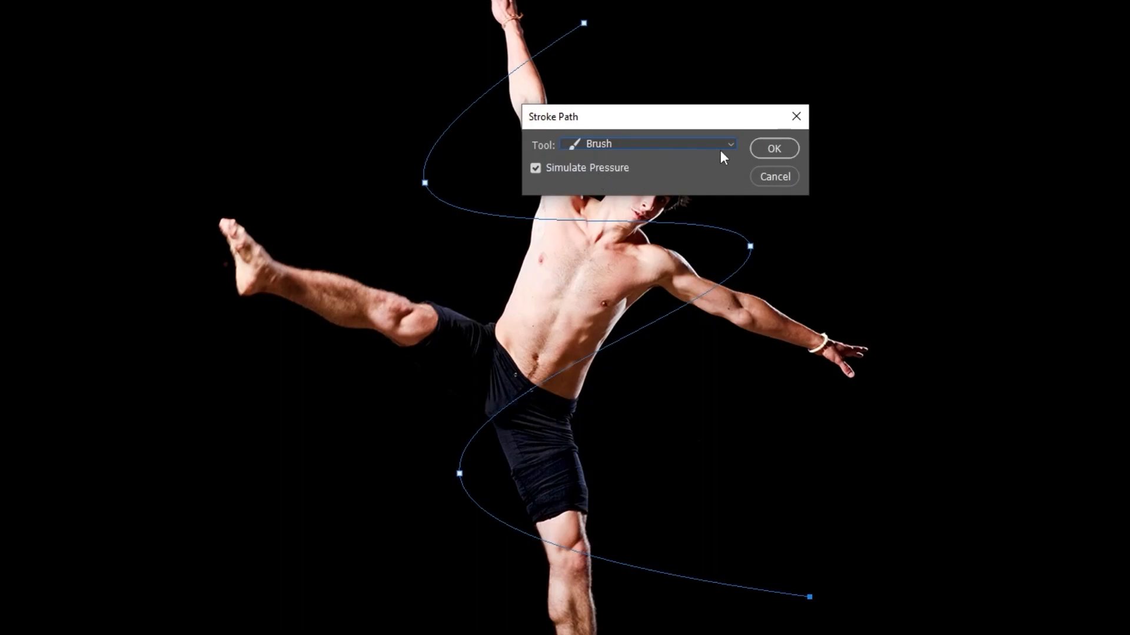
pyautogui.click(774, 148)
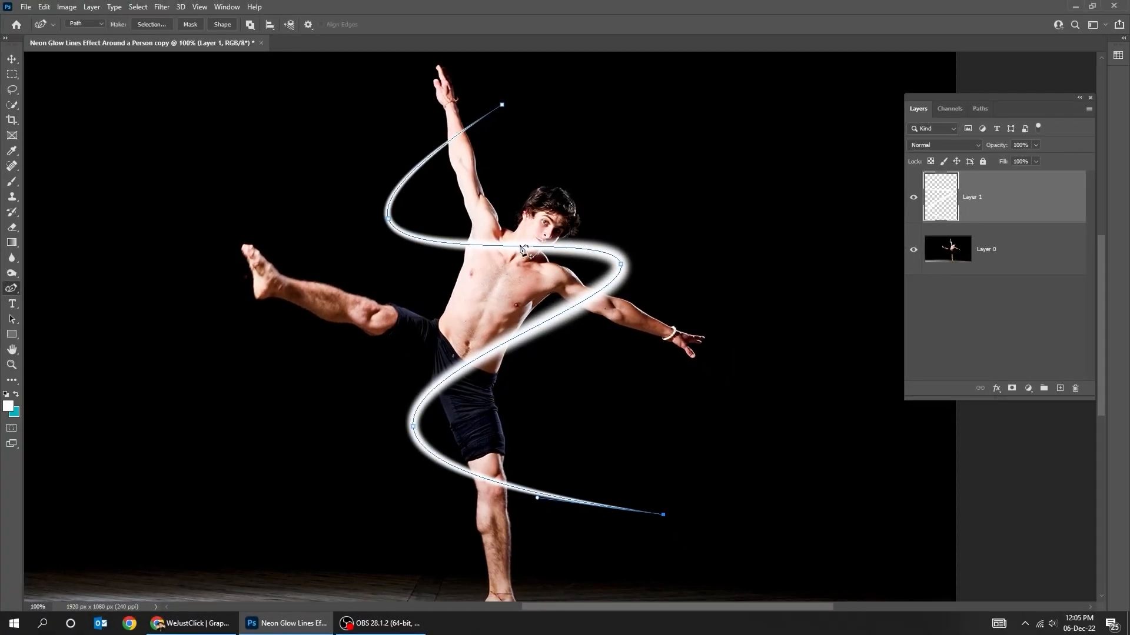
# Delete the guiding path, keeping the painted spiral line on Layer 1.
pyautogui.rightClick(525, 255)
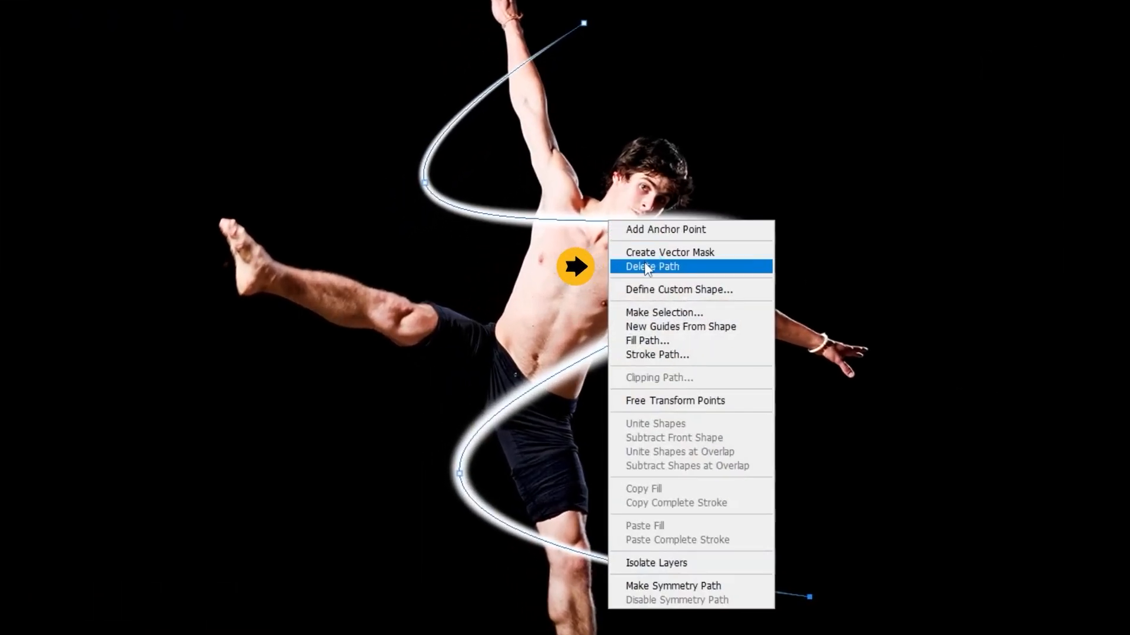
pyautogui.click(650, 266)
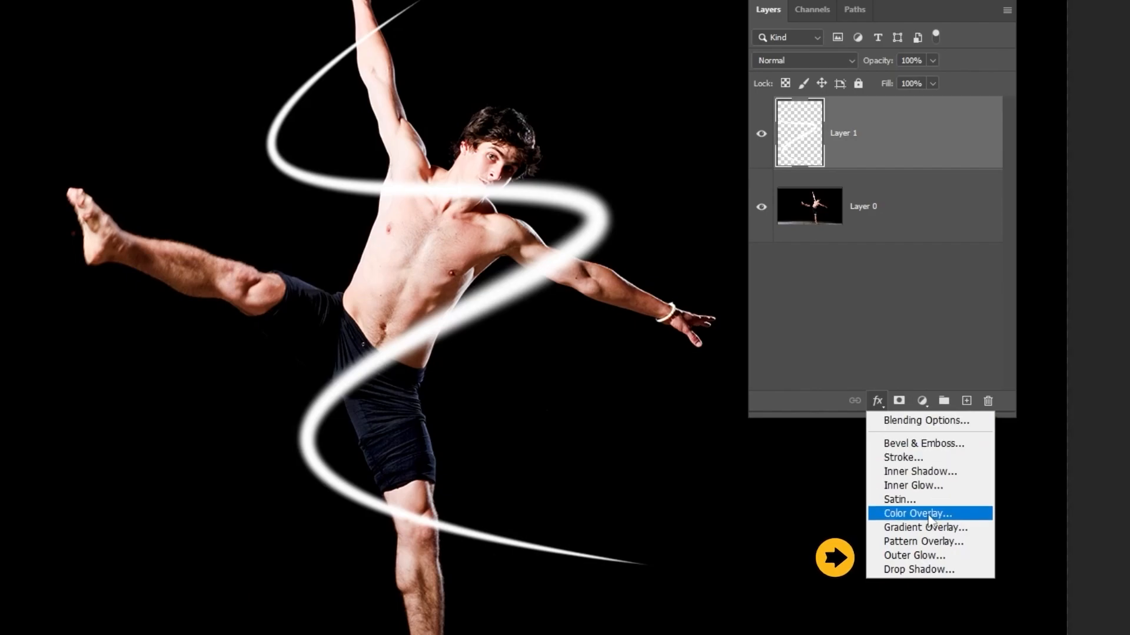
# Add an Outer Glow with Screen blend, 75% opacity and pink colour #d116f2.
pyautogui.click(915, 555)
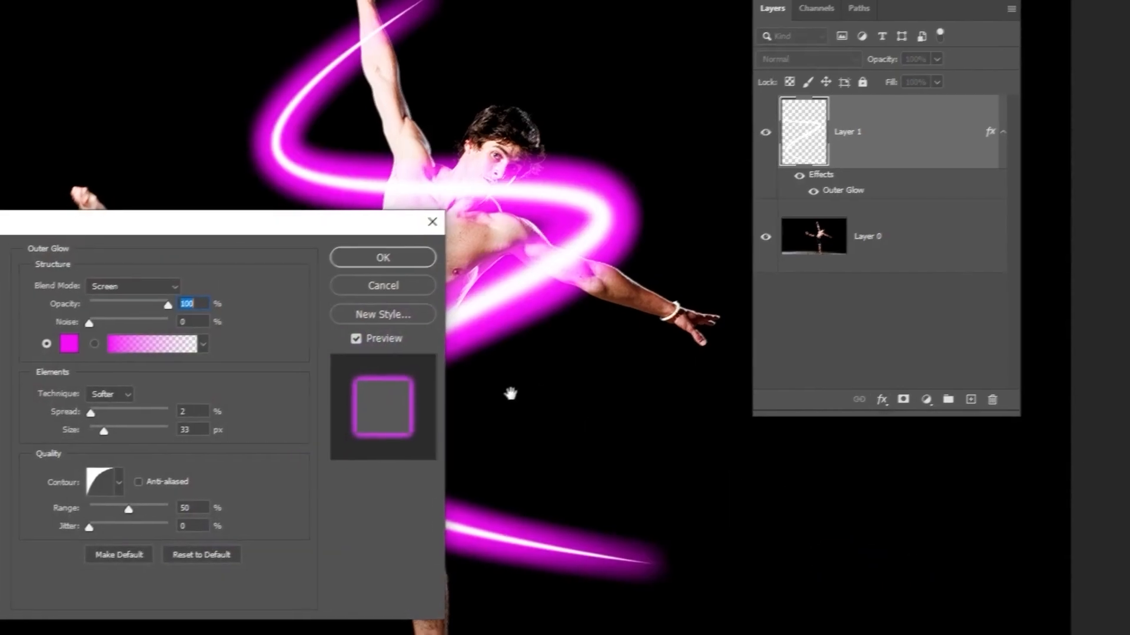
pyautogui.click(417, 181)
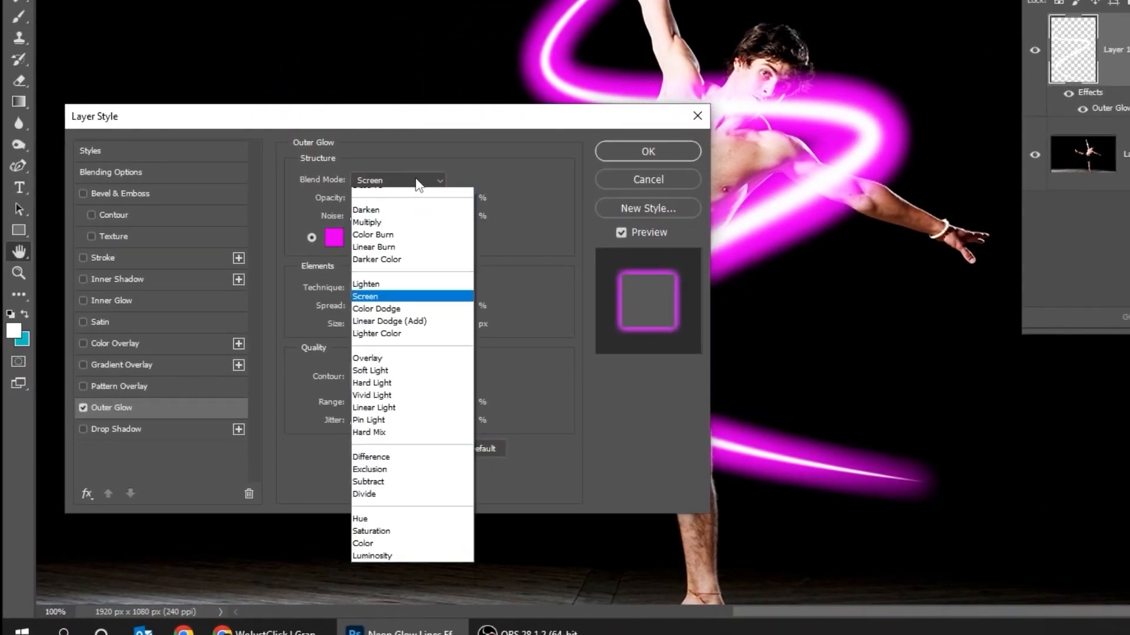
pyautogui.click(364, 296)
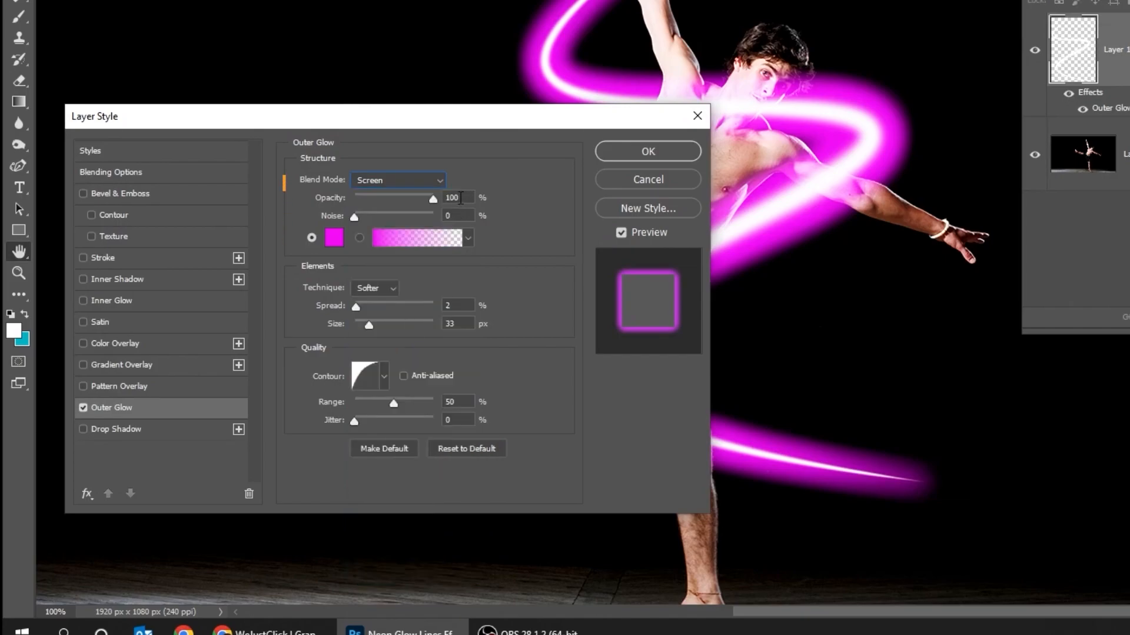
pyautogui.moveTo(431, 197); pyautogui.dragTo(411, 198)
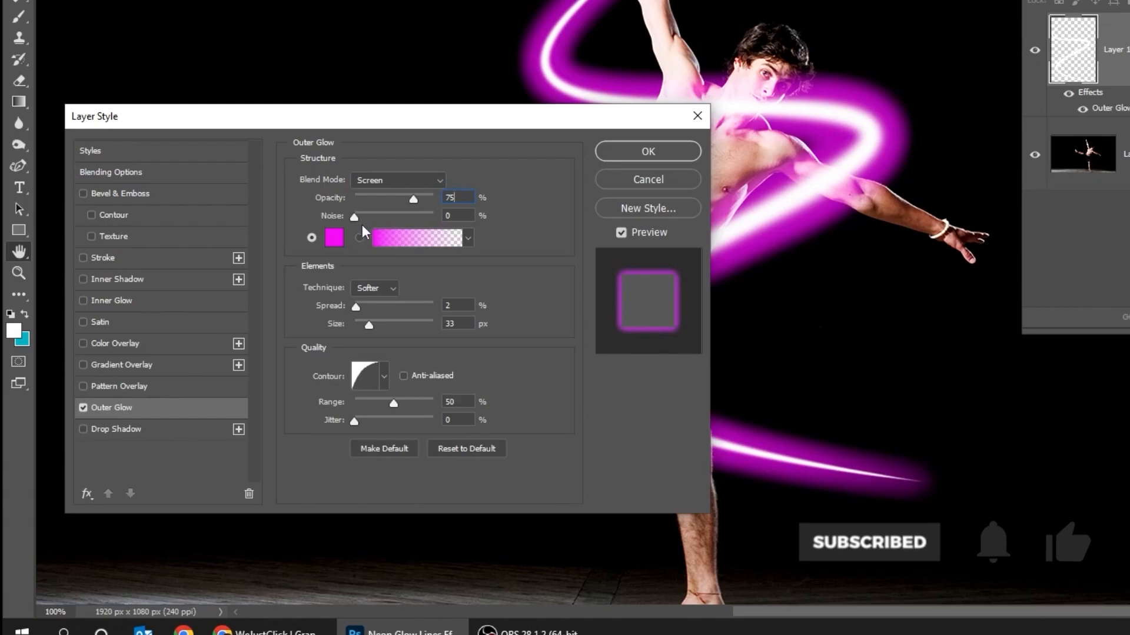
pyautogui.click(334, 238)
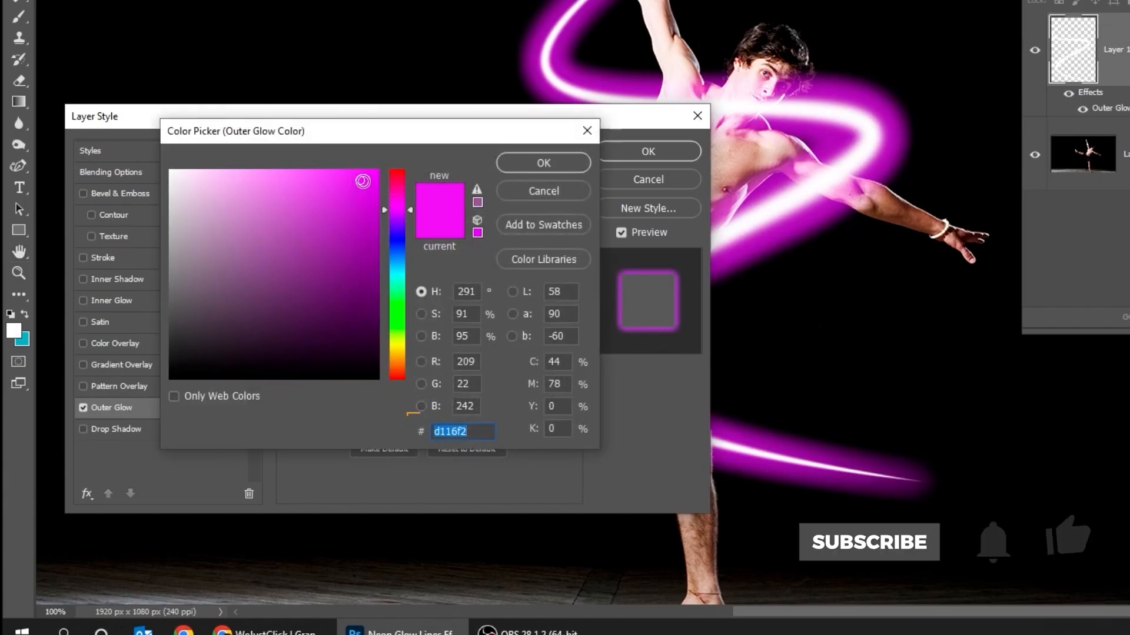
pyautogui.click(464, 432)
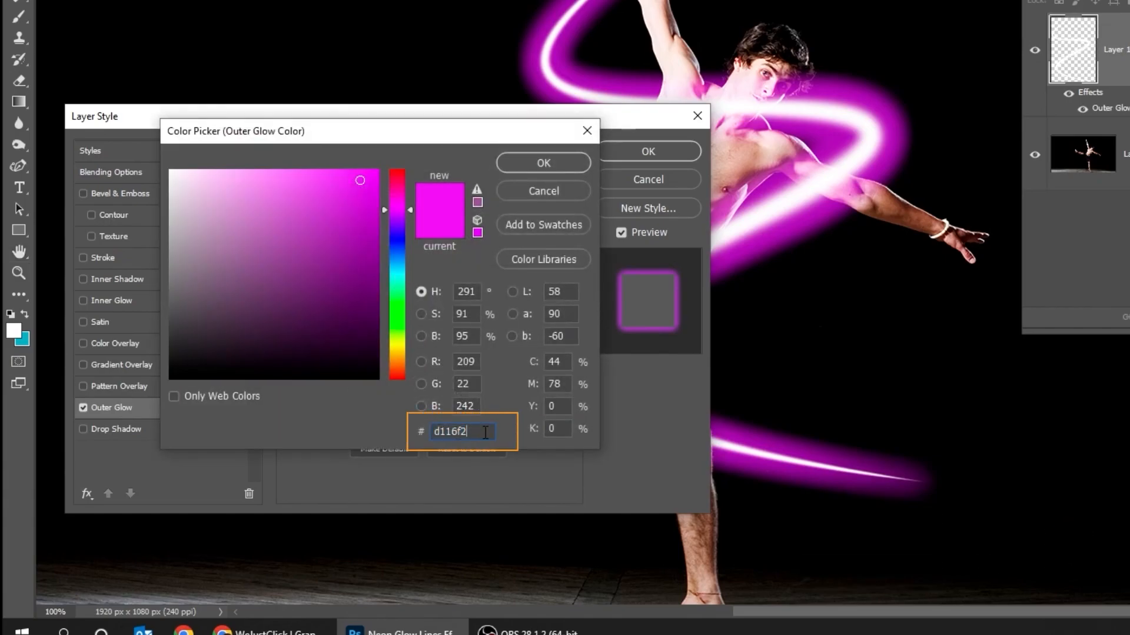
pyautogui.click(544, 162)
pyautogui.write('2')
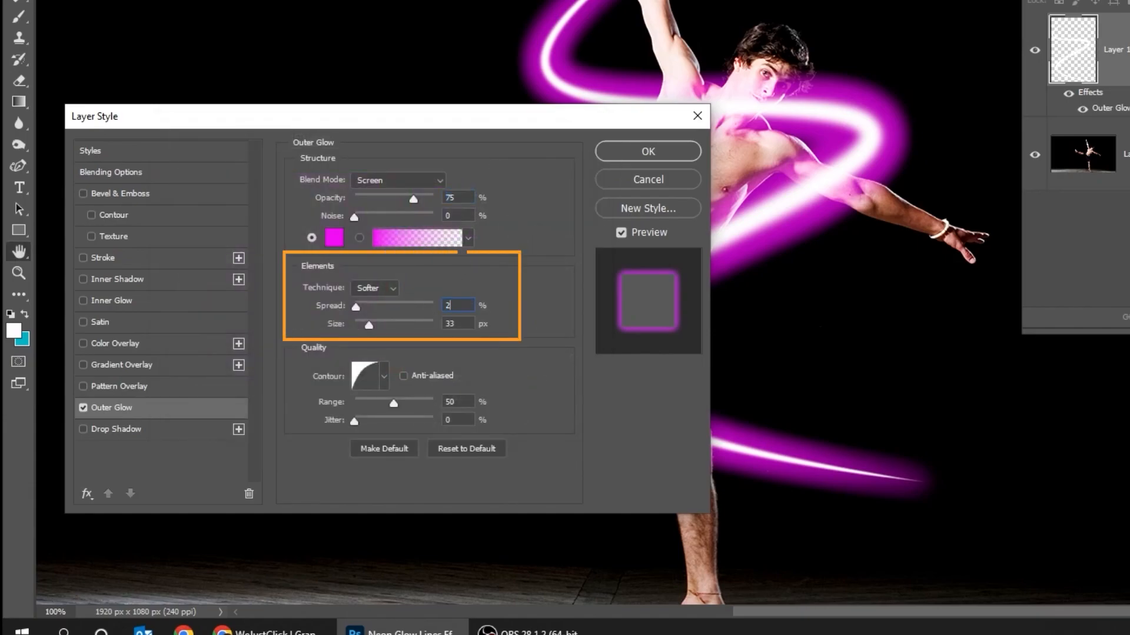
# Set the glow to 2% spread, 6 px size and linear contour, and apply it.
pyautogui.write('7')
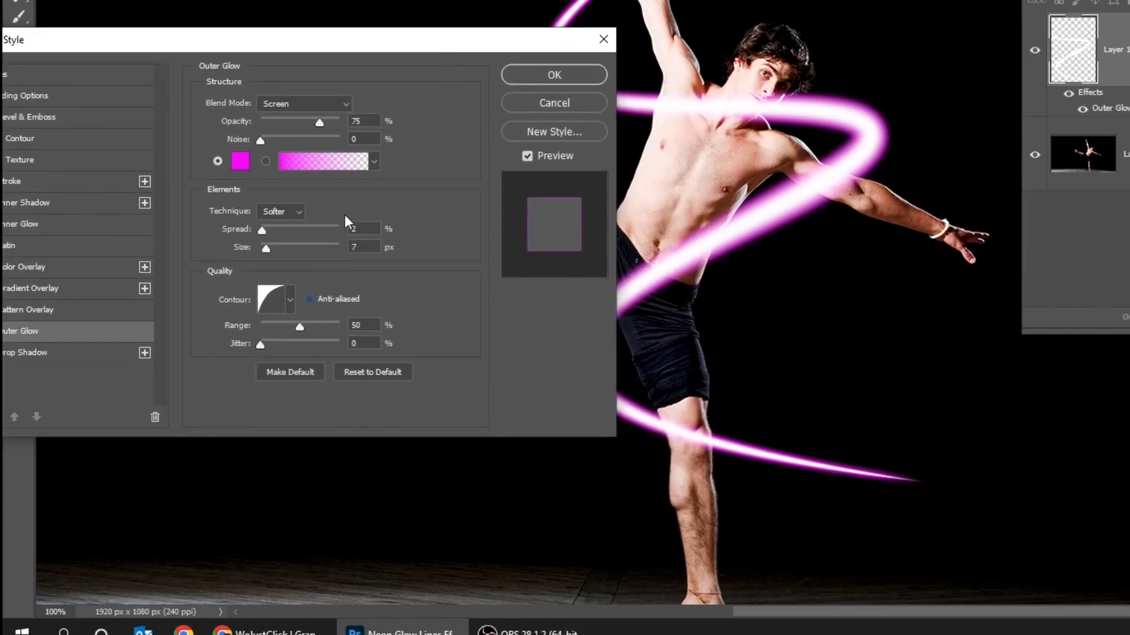
pyautogui.click(361, 247)
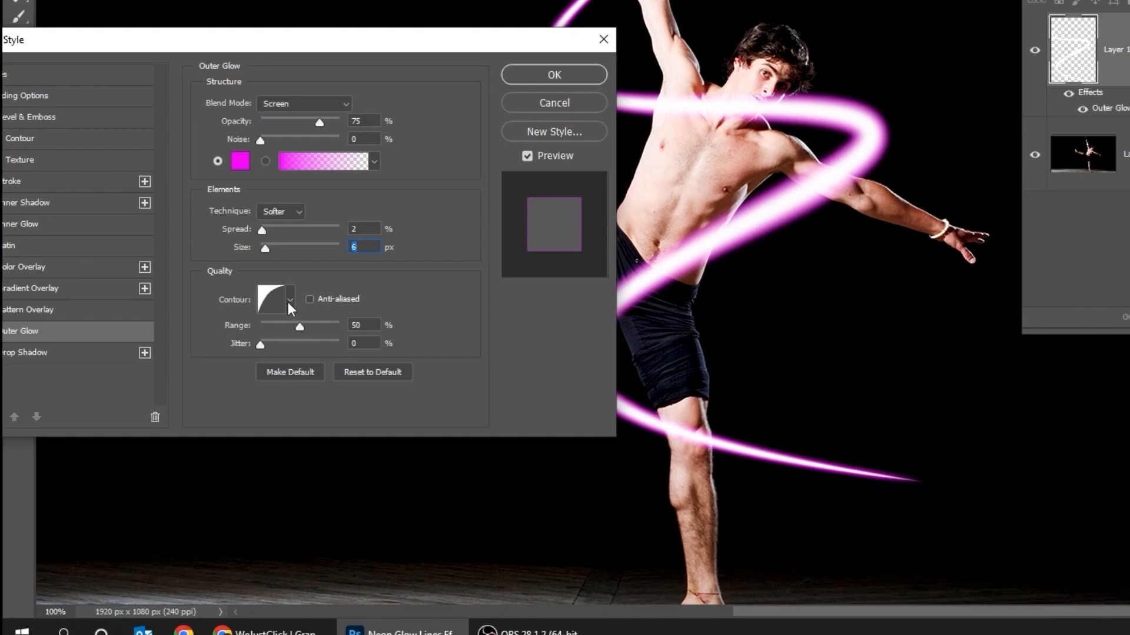
pyautogui.click(289, 300)
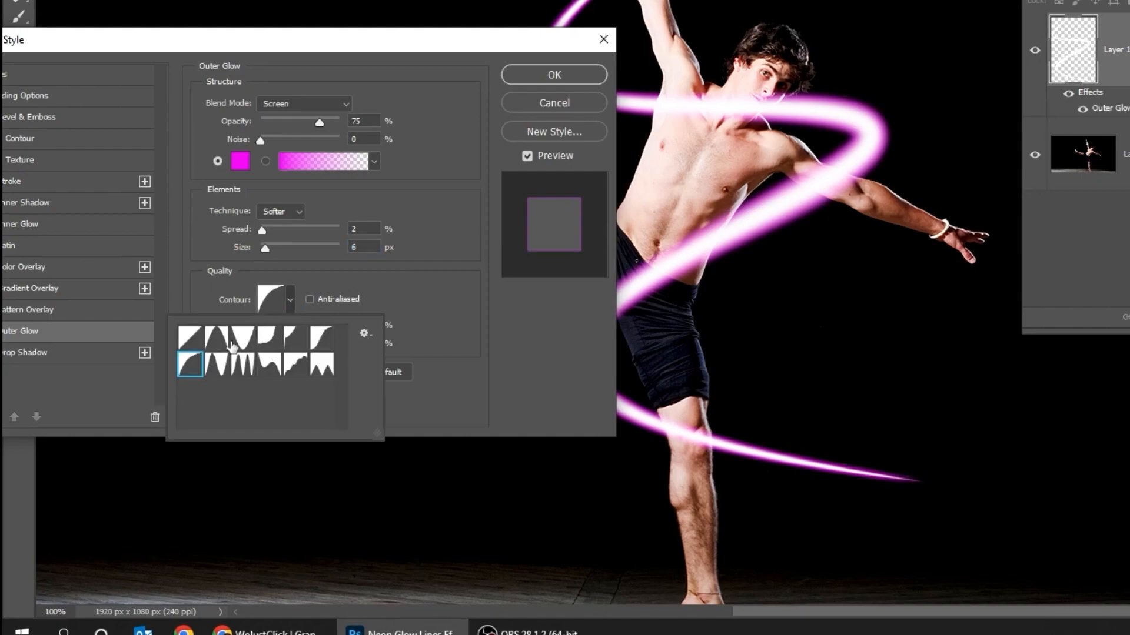
pyautogui.click(190, 364)
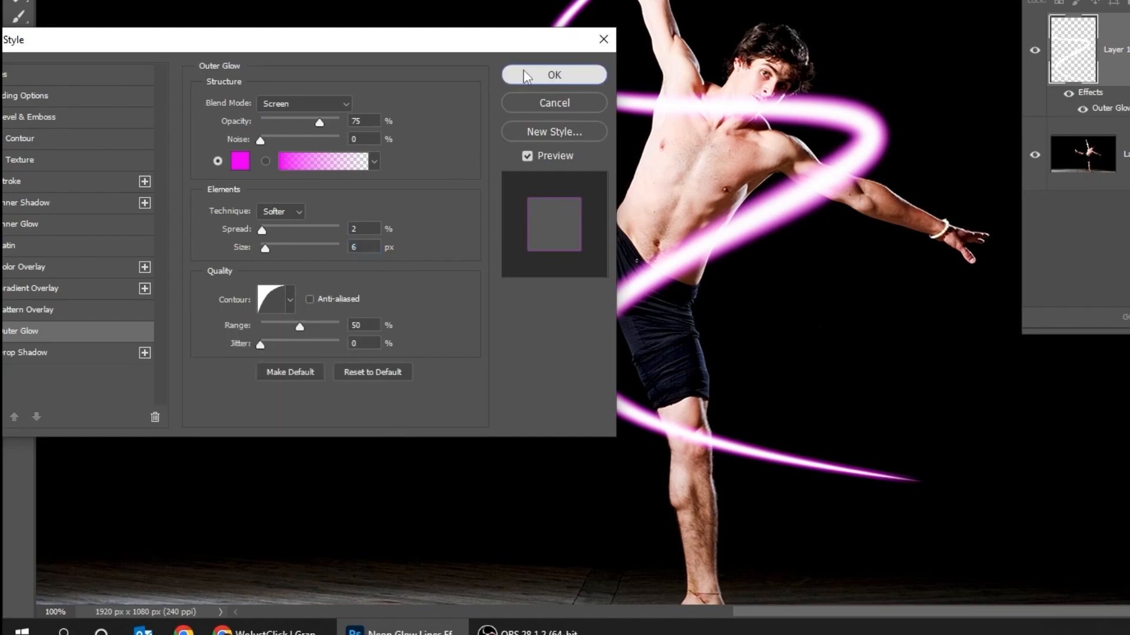
pyautogui.click(553, 74)
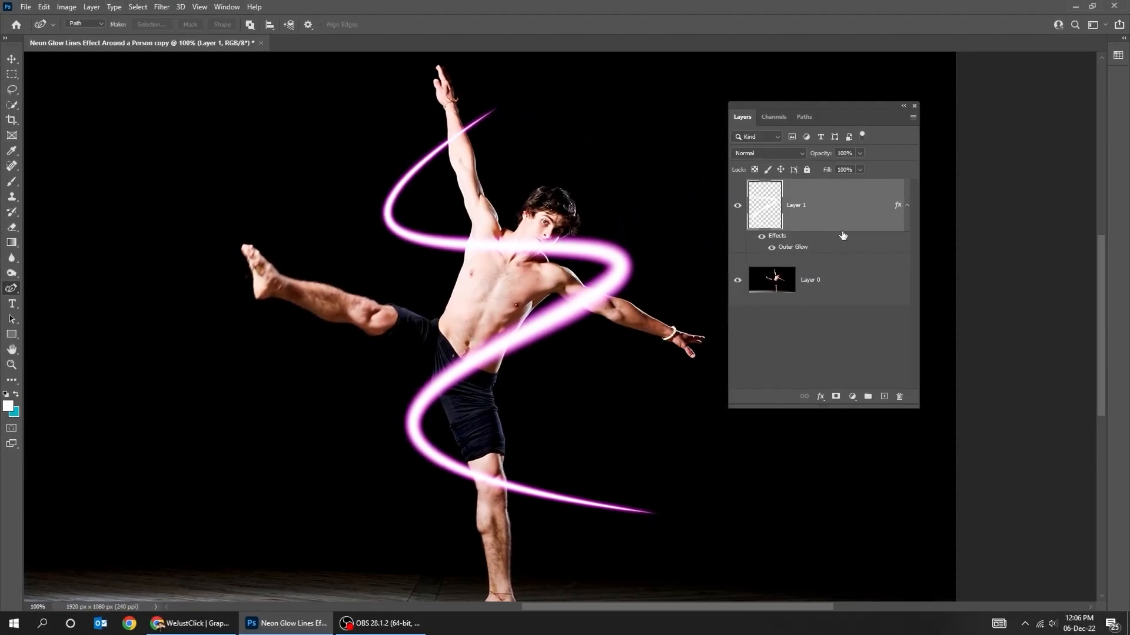